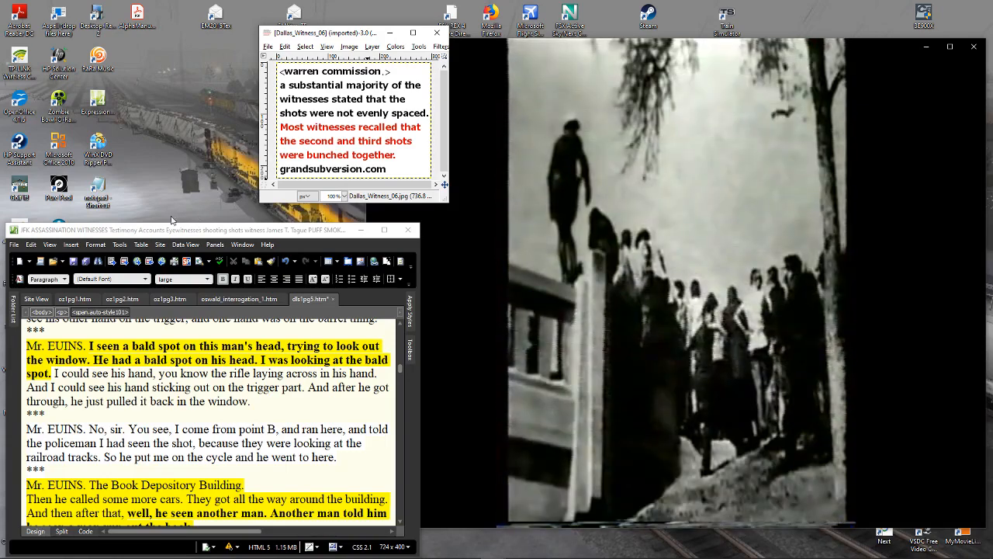
Scroll the witnesses page down to Carolyn Walther's HSCA rifleman-sighting passage.
scroll("down", 3)
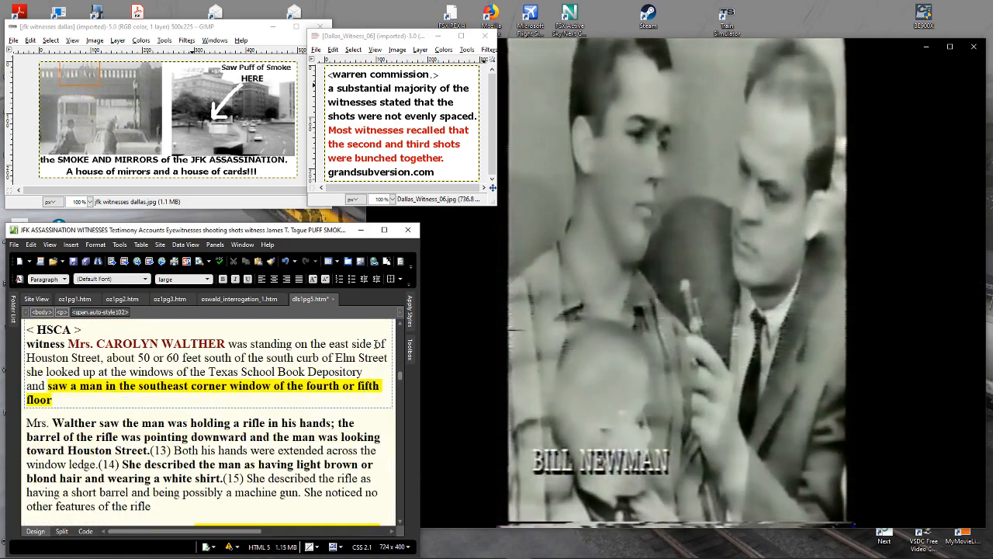
Scroll the head-shot wound page to Dr. Crenshaw's tangential-wound quote and photo.
scroll("down", 3)
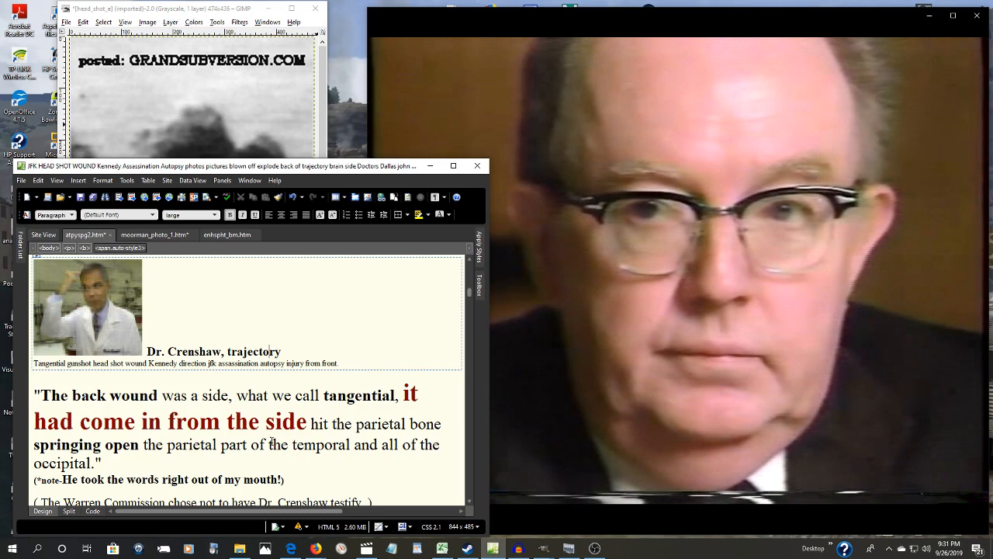
Scroll past Dr. Kemp Clark's quote to the 'Just Before the Head Shot' photo and autopsy passage.
scroll("down", 3)
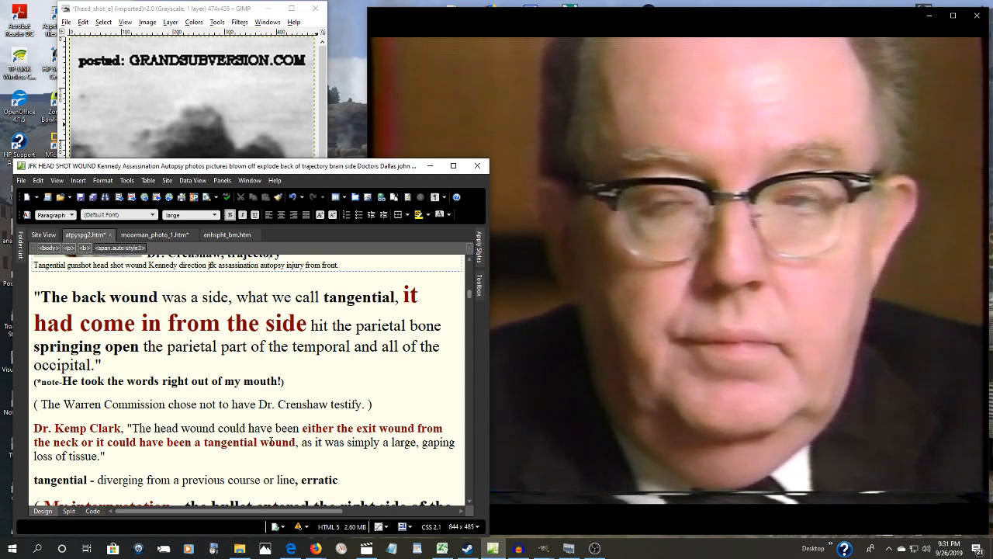
scroll("down", 3)
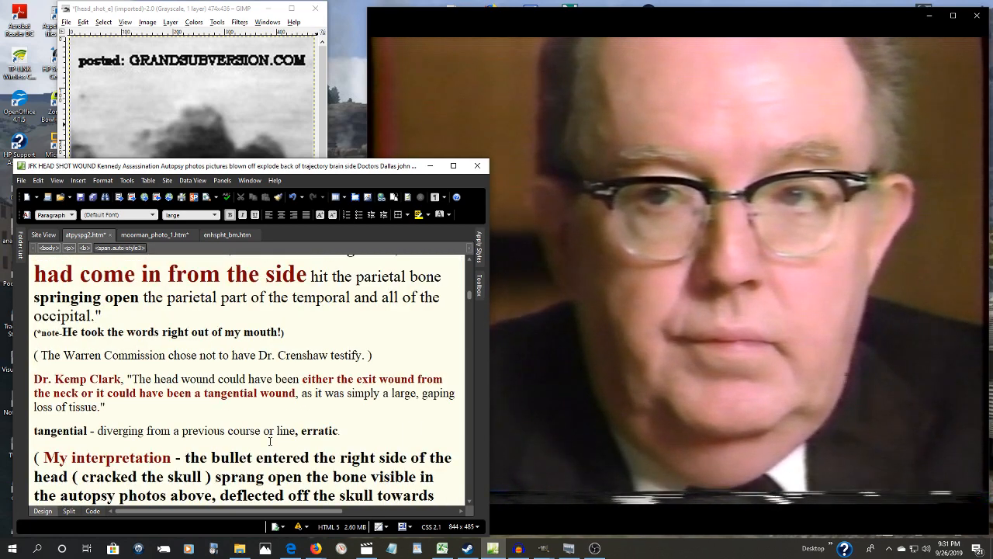
scroll("down", 3)
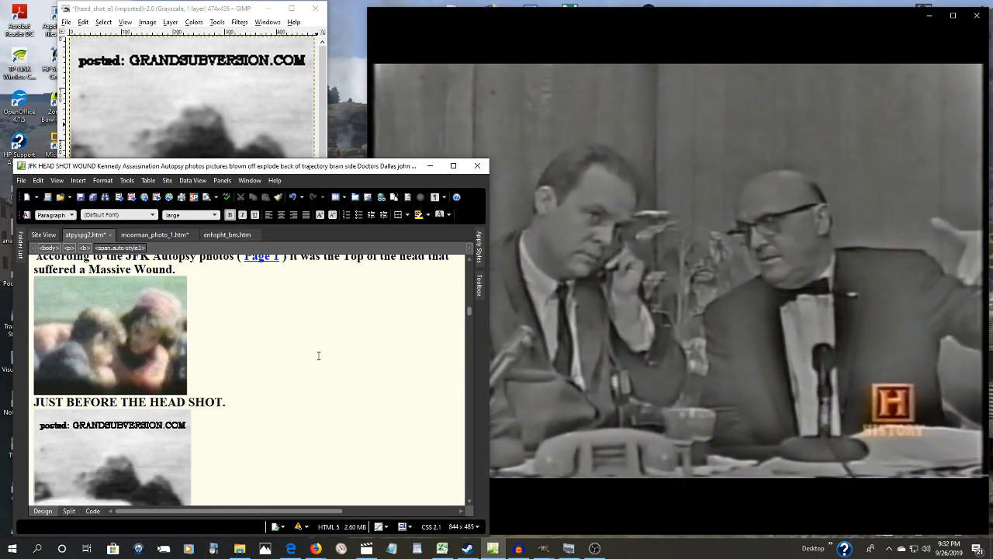
Scroll past the Zapruder film paragraphs to Abraham Zapruder's Warren Report right-side-hit testimony.
scroll("down", 3)
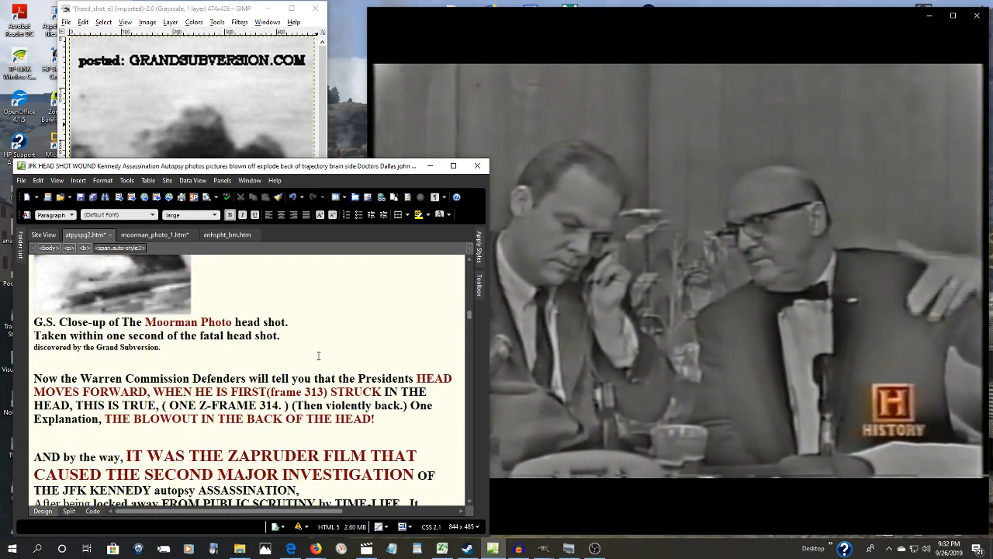
scroll("down", 3)
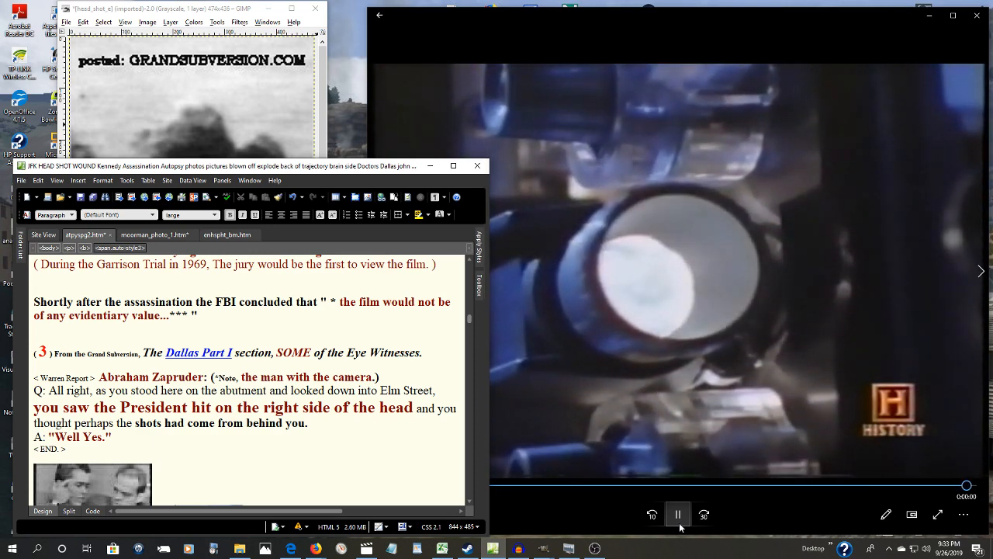
left_click(676, 514)
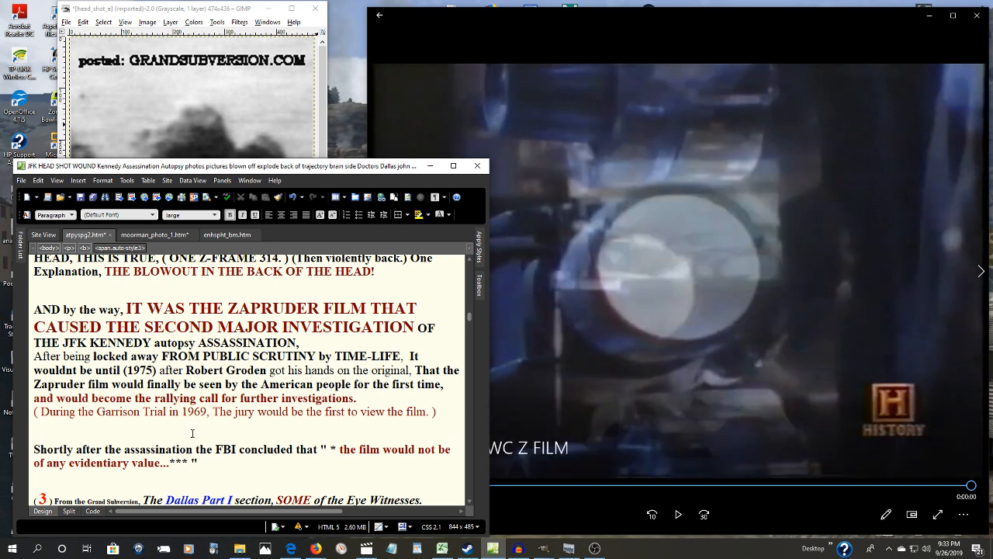
scroll("down", 3)
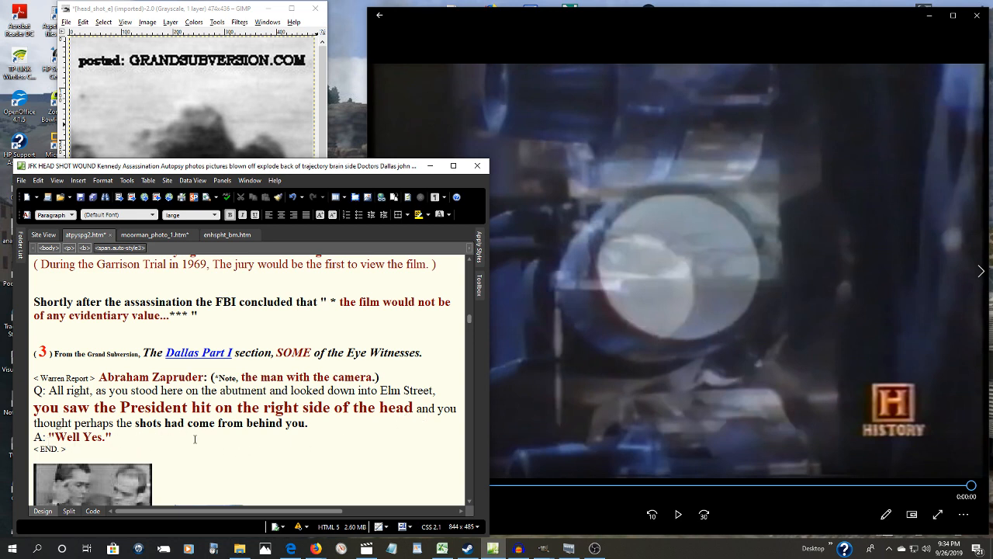
mouse_move(305, 438)
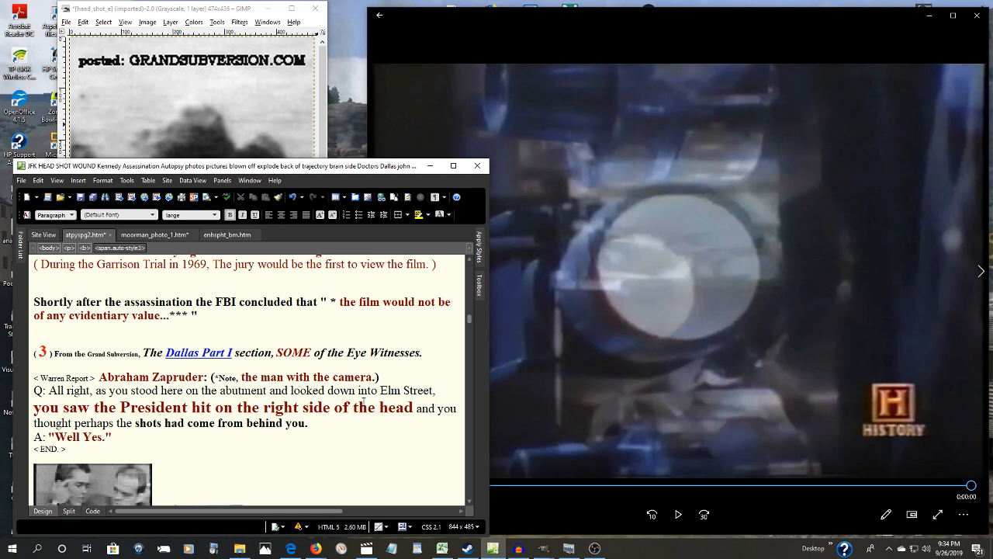
mouse_move(360, 401)
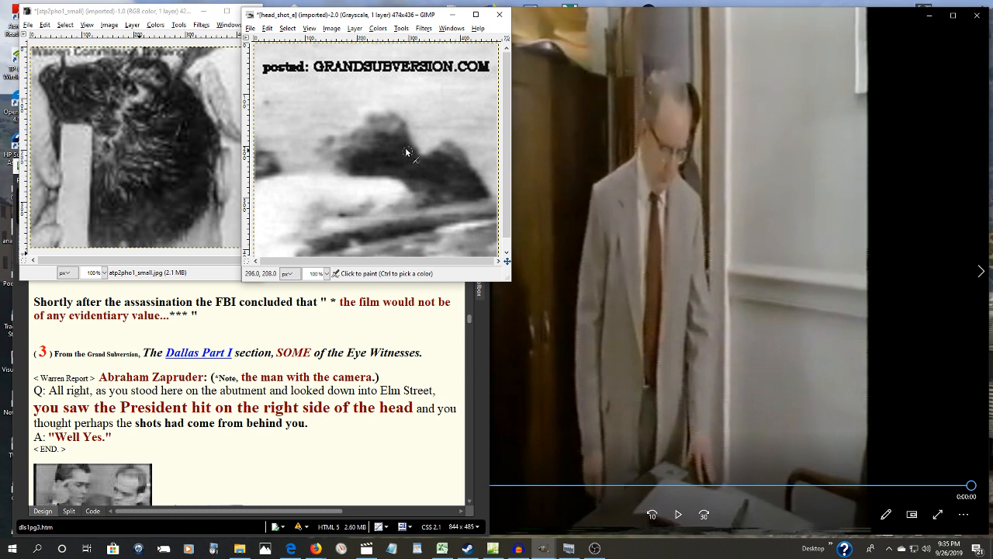
mouse_move(407, 149)
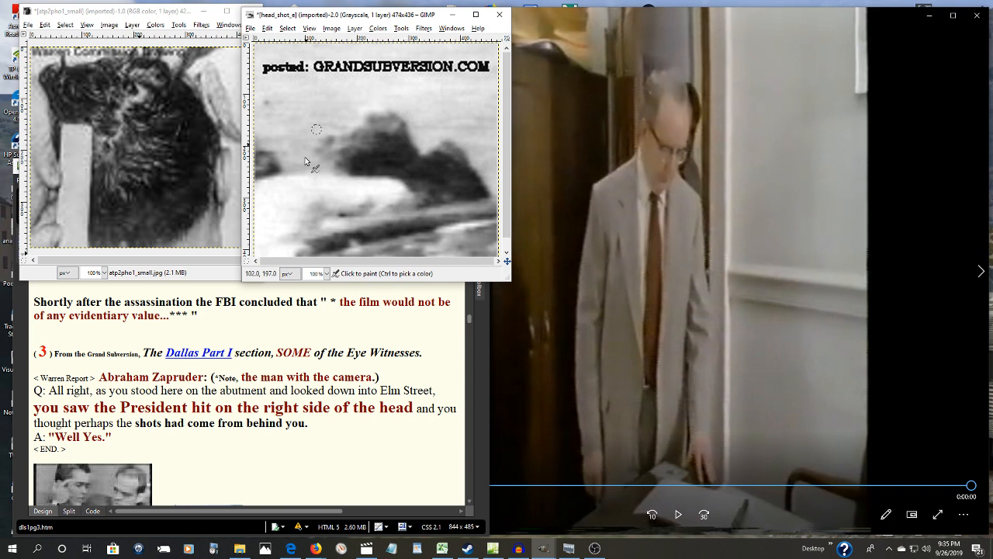
mouse_move(413, 163)
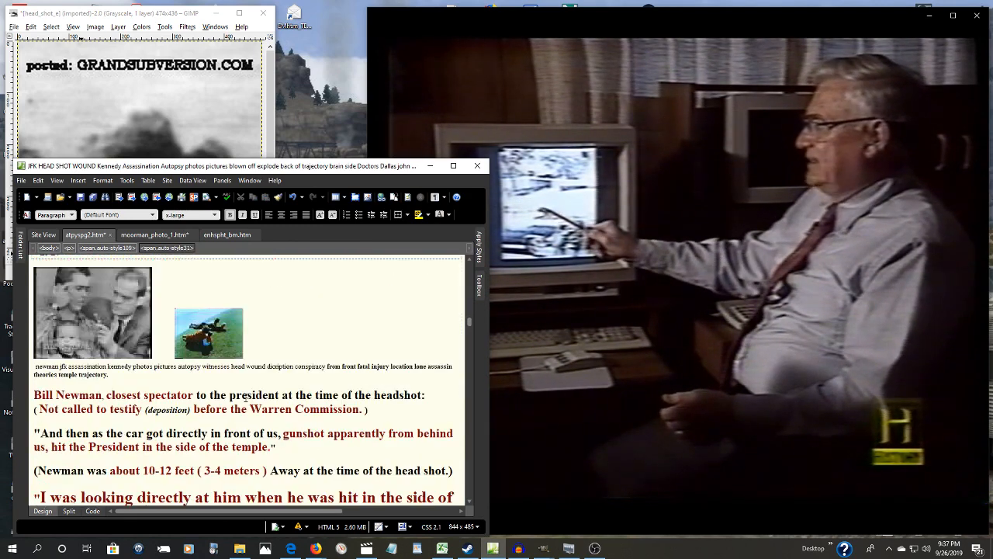
scroll("down", 3)
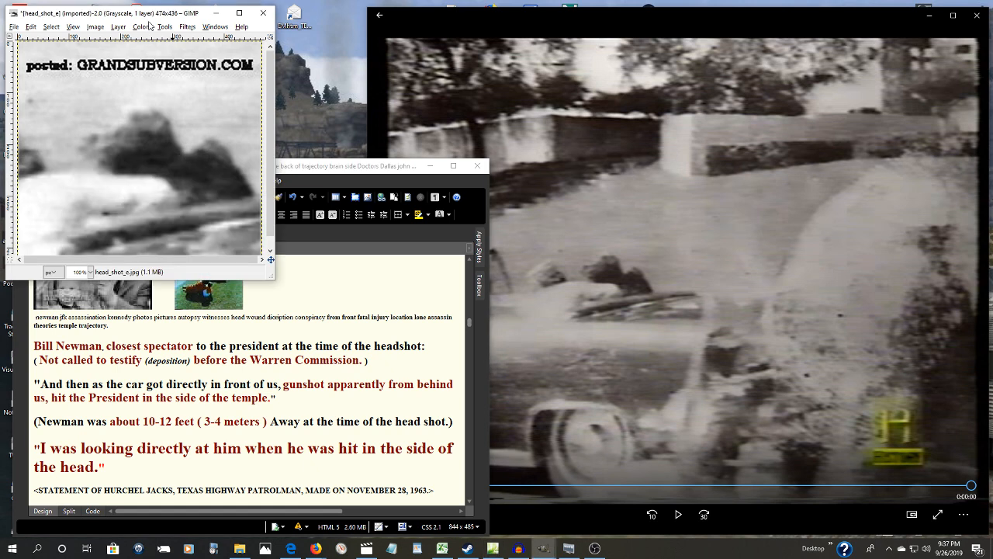
mouse_move(379, 233)
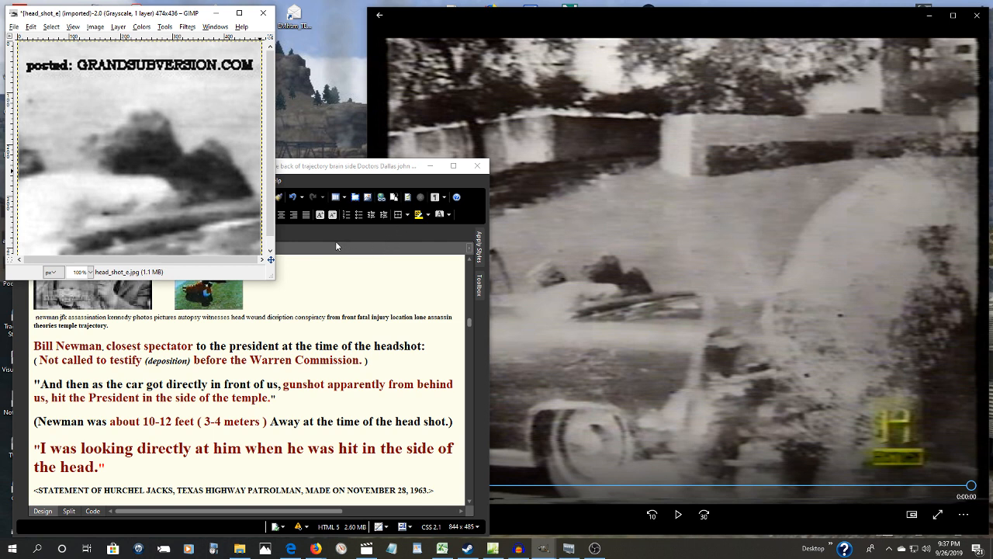
mouse_move(320, 247)
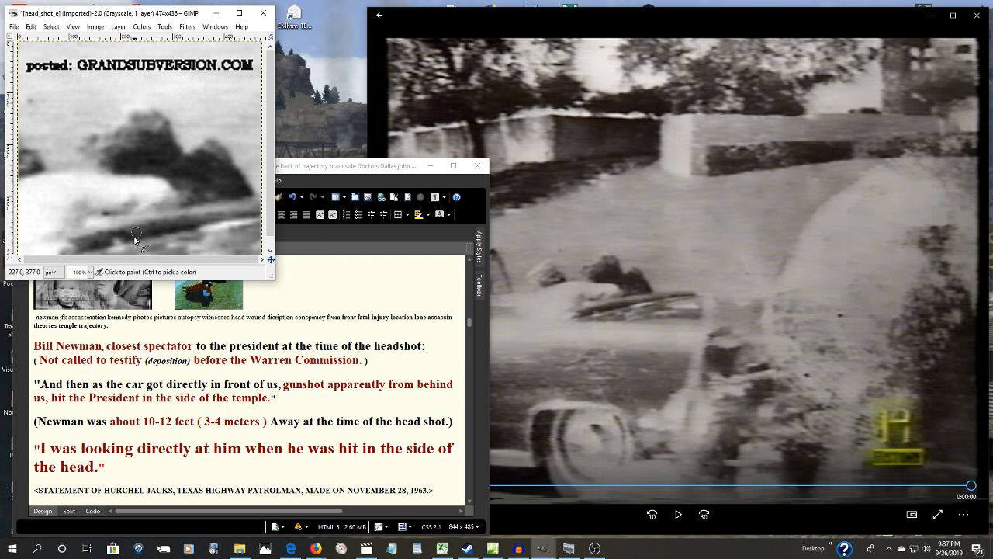
mouse_move(202, 163)
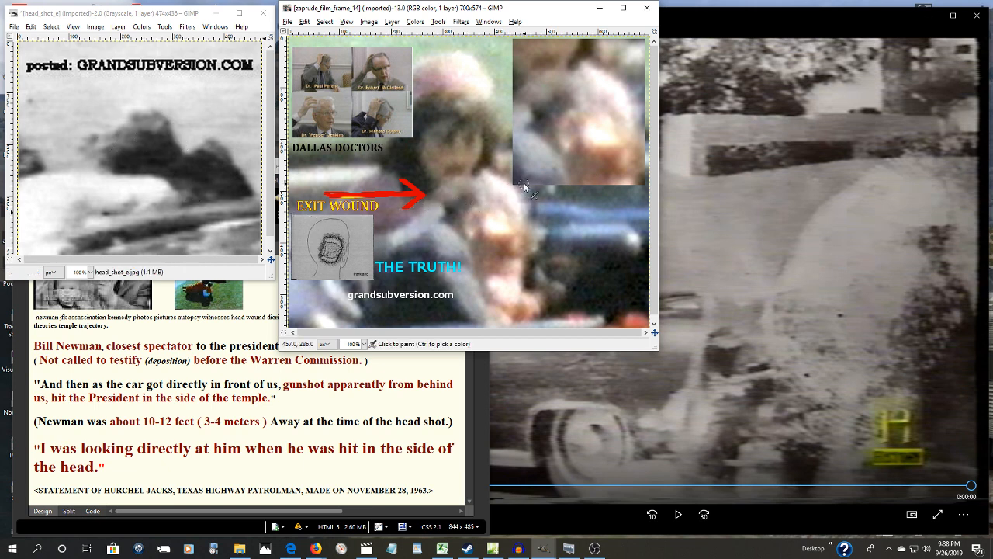
mouse_move(512, 205)
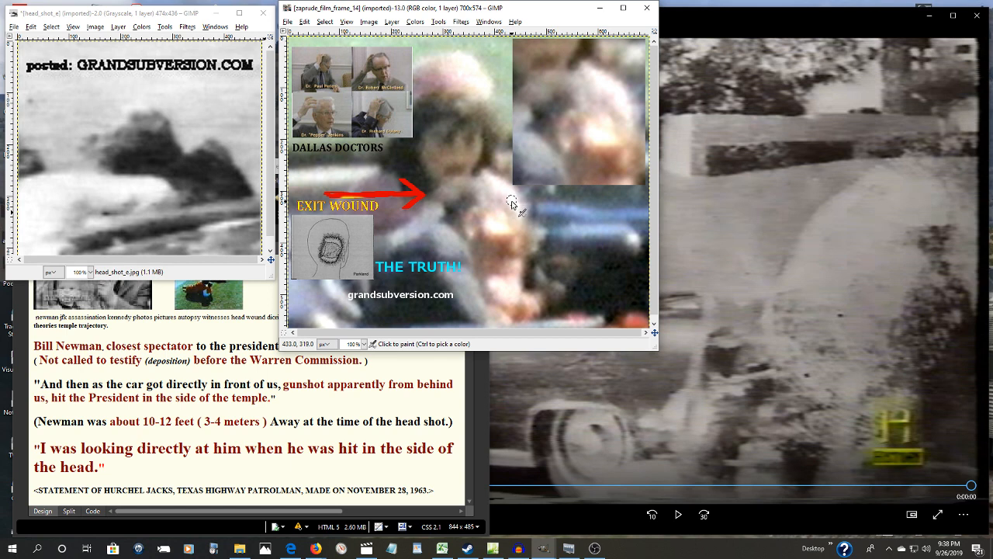
mouse_move(503, 208)
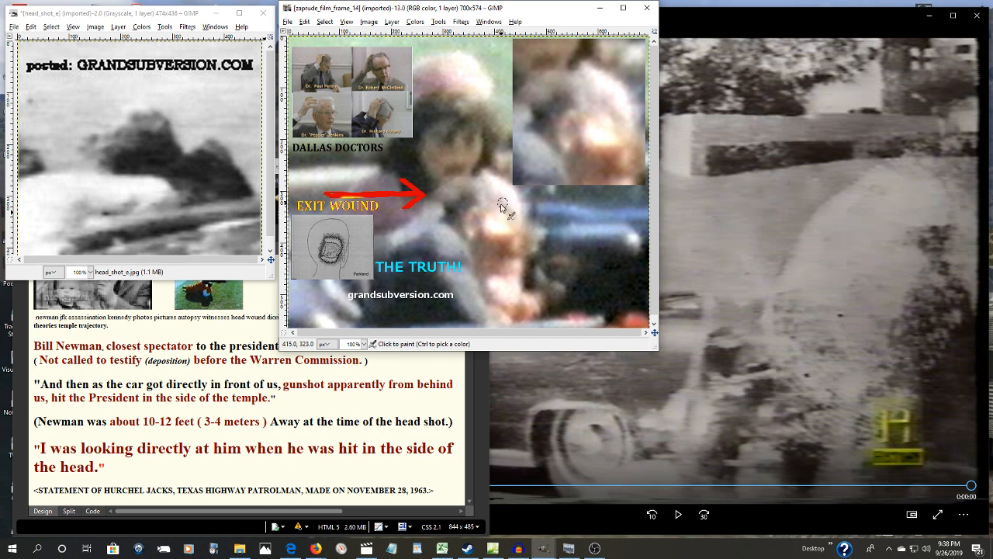
mouse_move(512, 263)
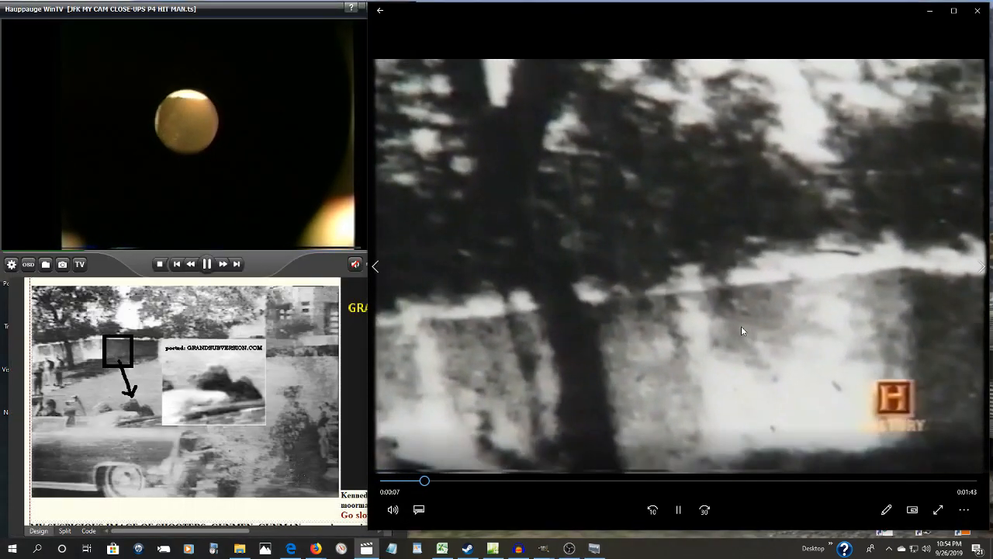
Play and pause the parking lot footage, nudging the seek slider back slightly.
left_click(679, 509)
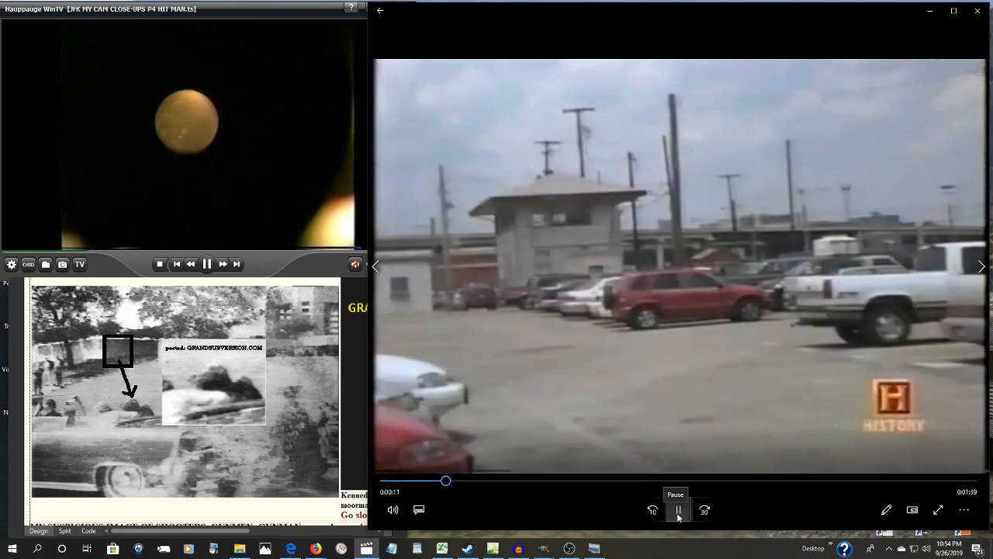
left_click(679, 509)
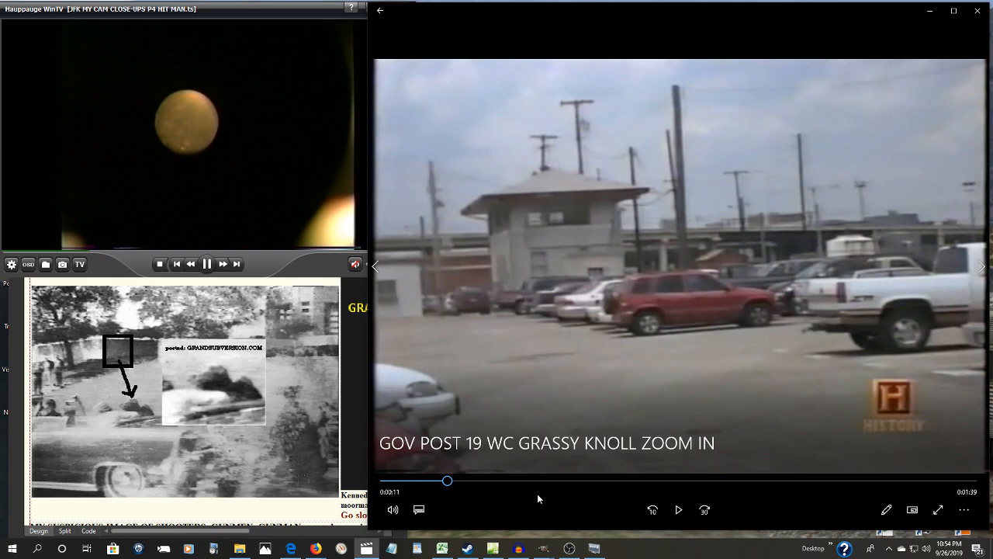
left_click_drag(447, 481, 438, 481)
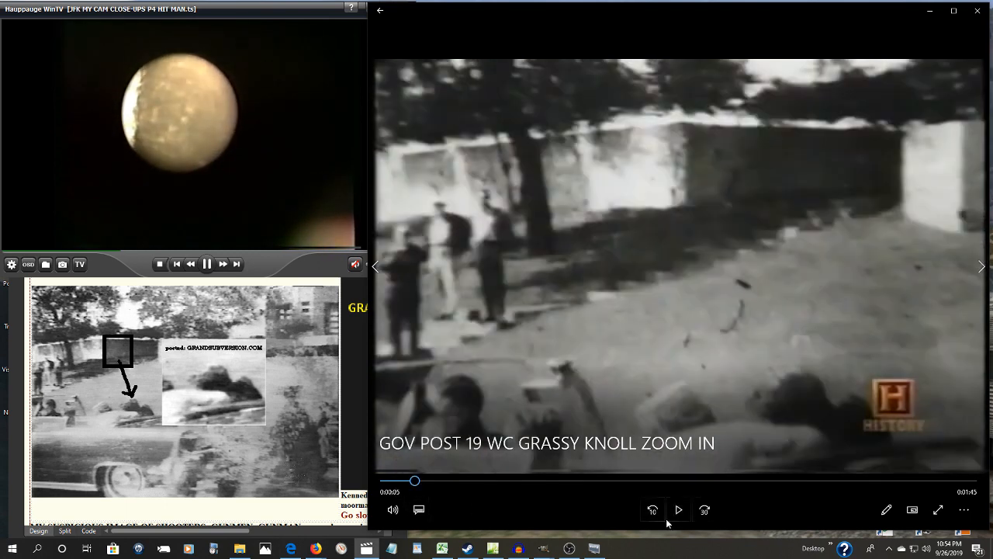
Play the grassy knoll clip and stop it on the zoomed-in wall and trees shot.
left_click(679, 509)
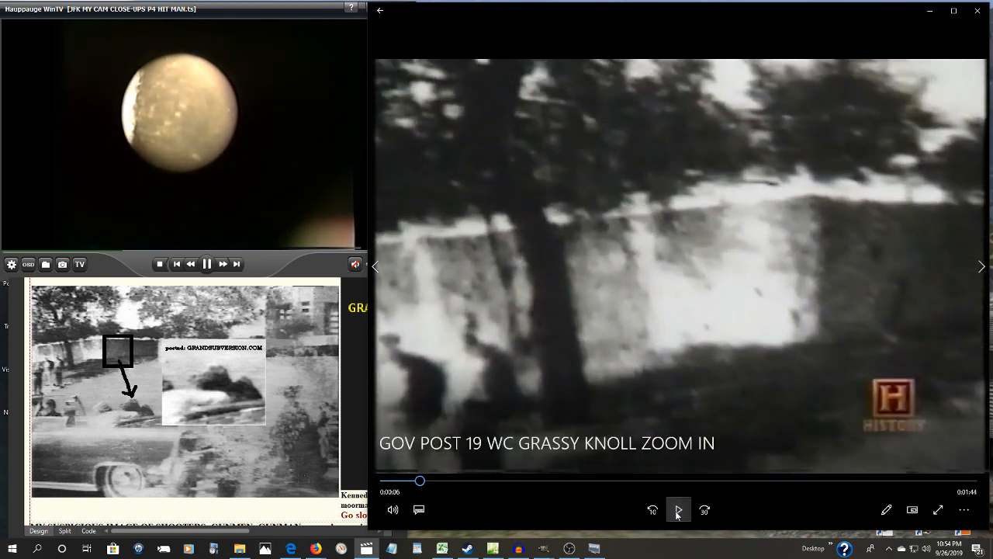
left_click(678, 509)
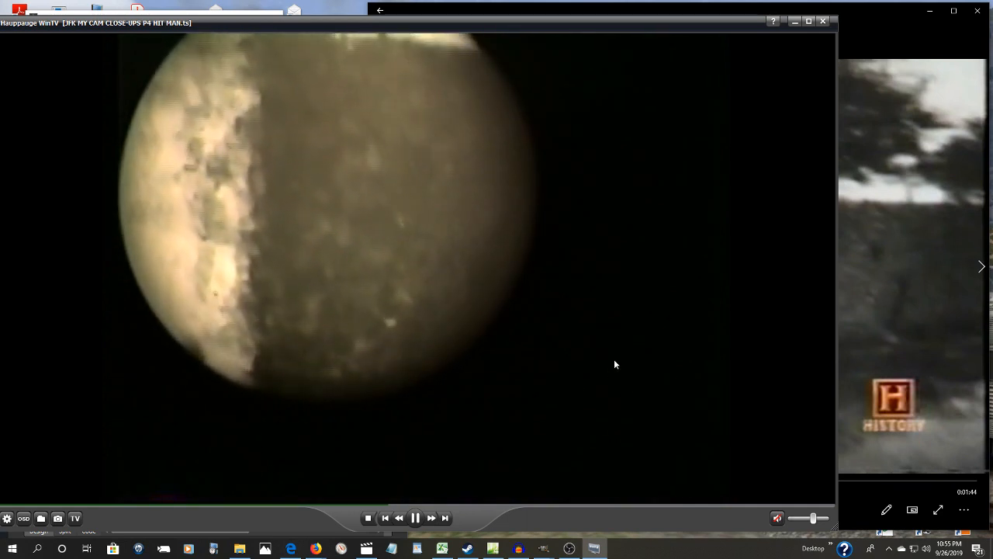
mouse_move(610, 365)
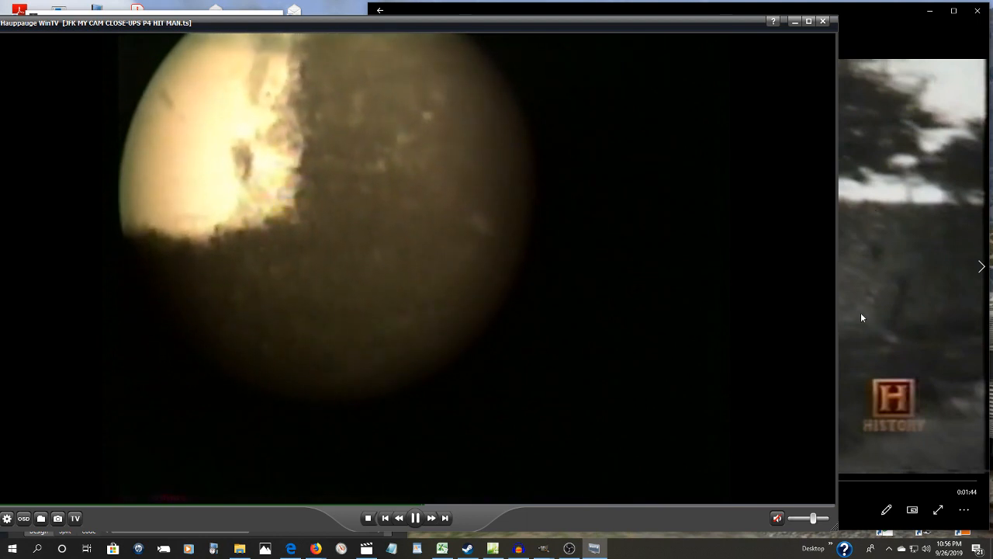
mouse_move(634, 290)
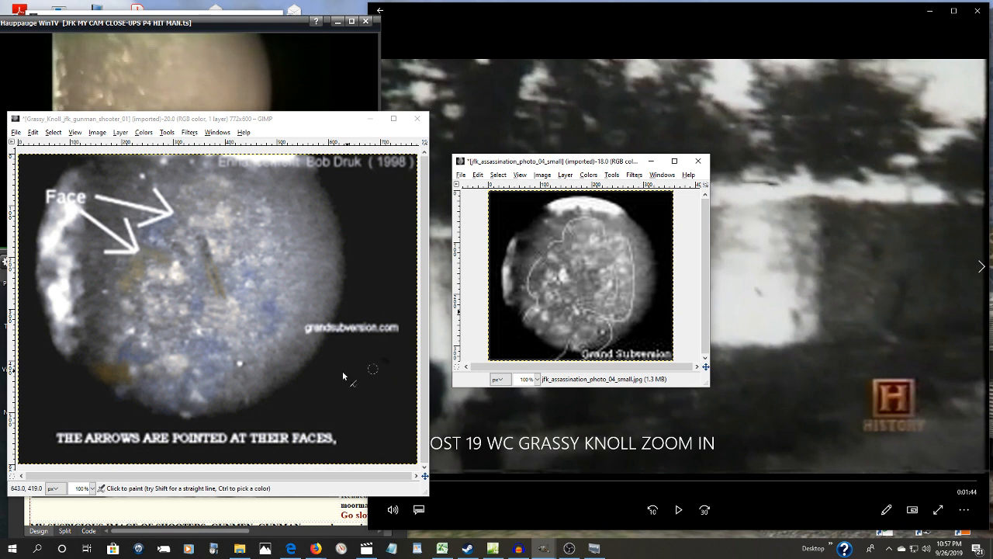
mouse_move(233, 192)
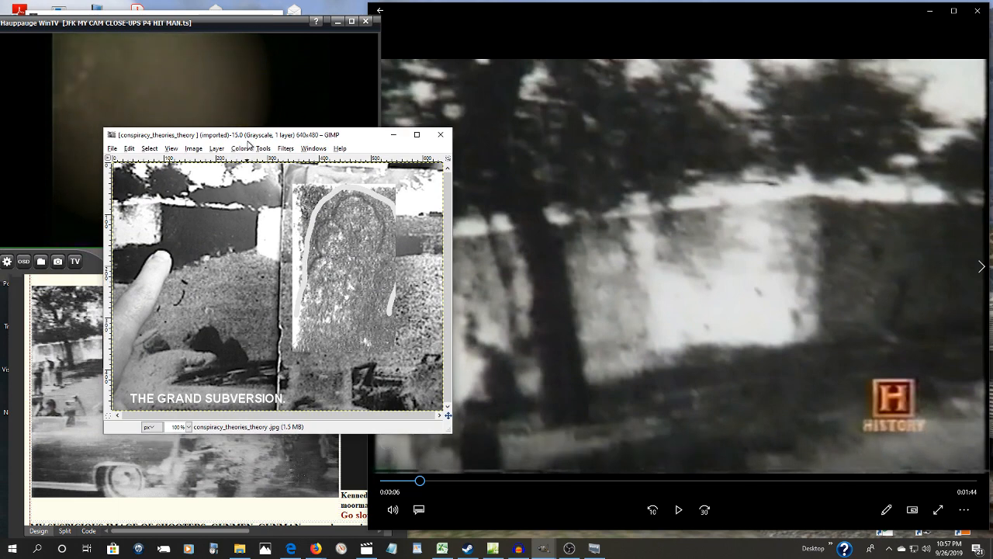
Drag the Moorman grassy knoll photo window beside the Grand Subversion image.
left_click_drag(248, 140, 248, 127)
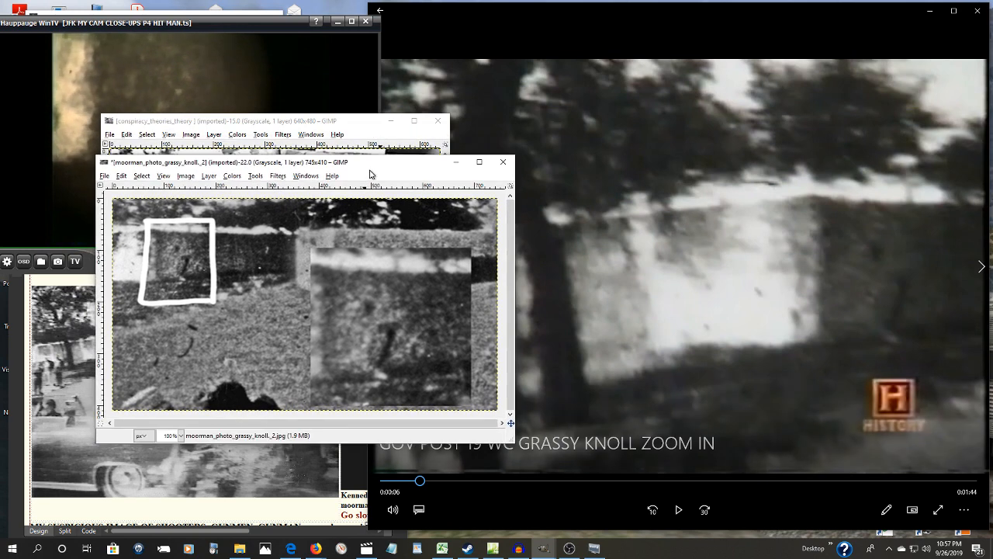
left_click_drag(372, 161, 360, 180)
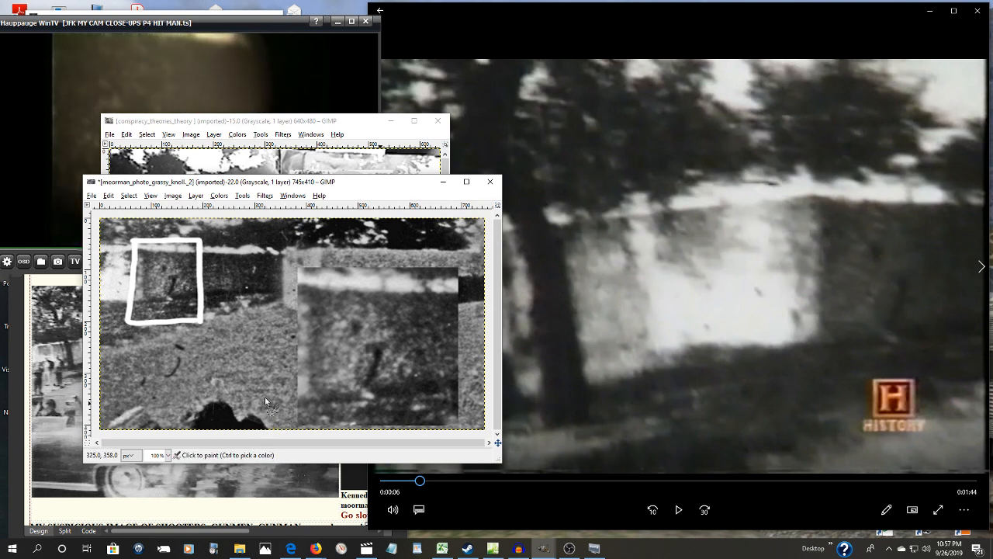
mouse_move(279, 335)
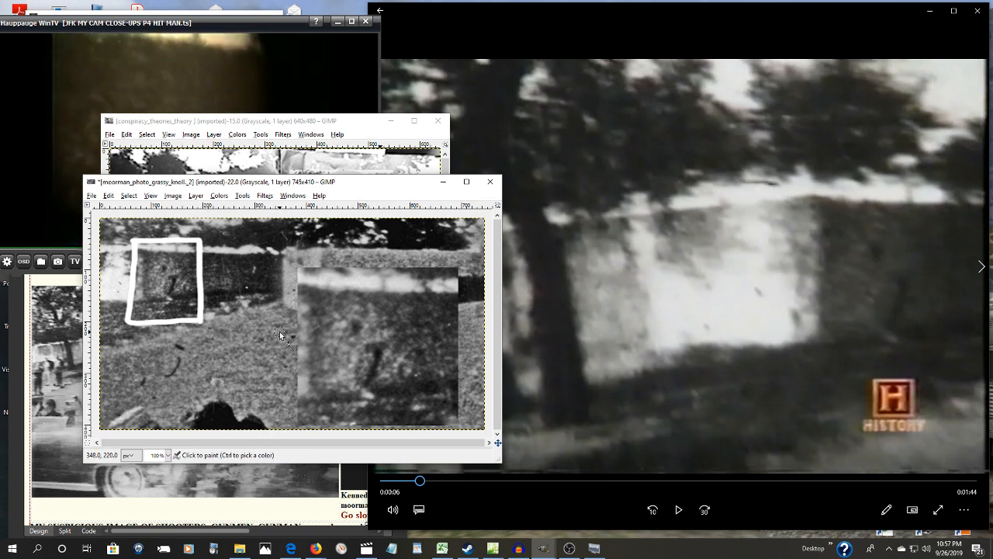
mouse_move(236, 320)
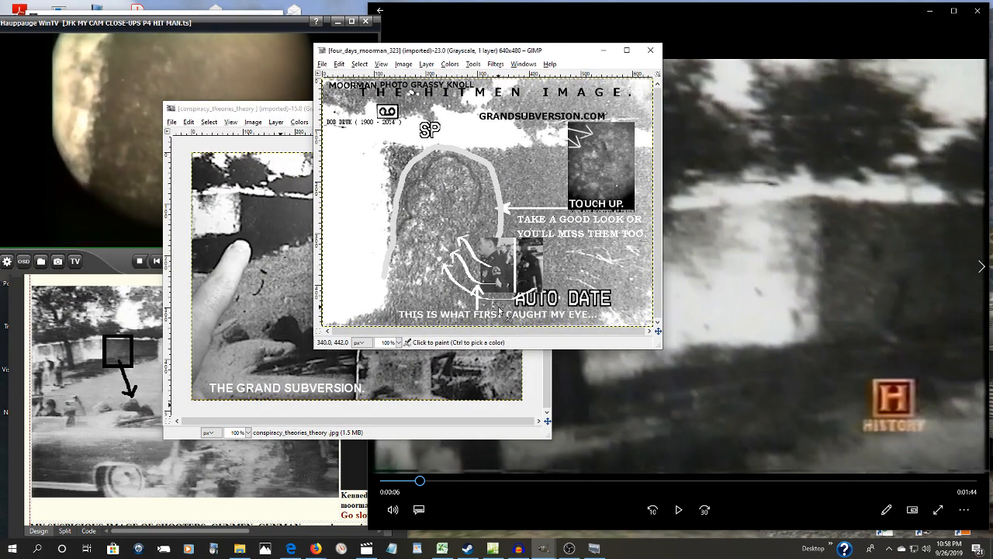
mouse_move(438, 272)
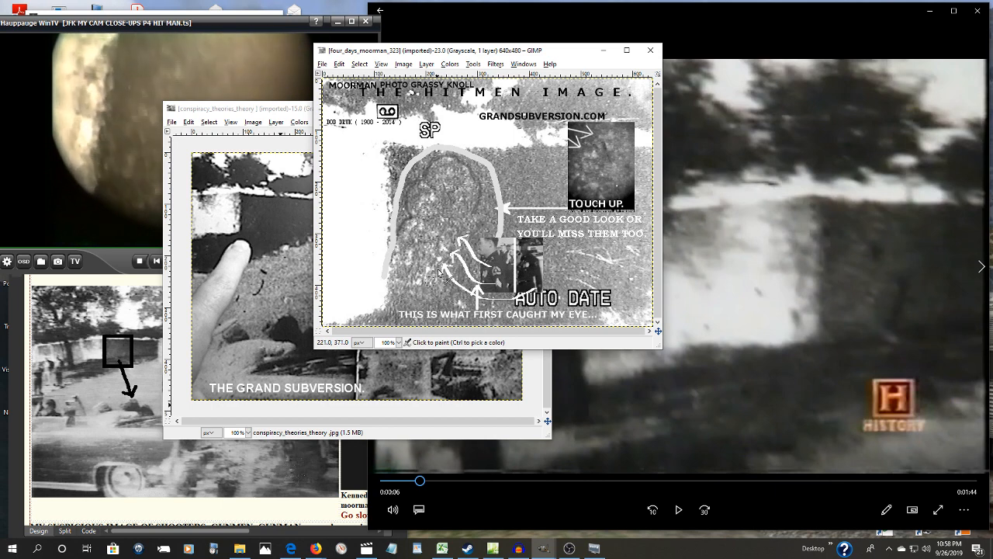
mouse_move(453, 236)
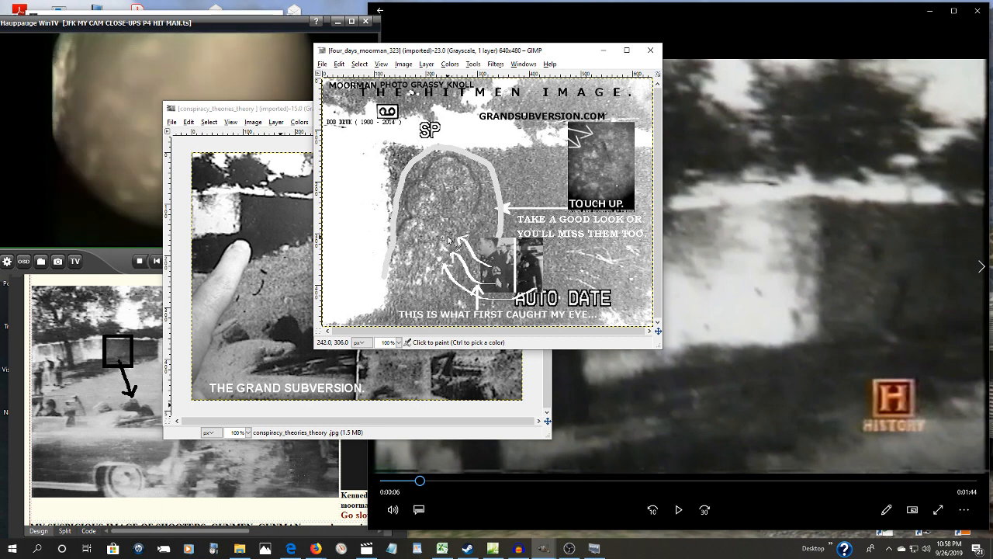
mouse_move(456, 247)
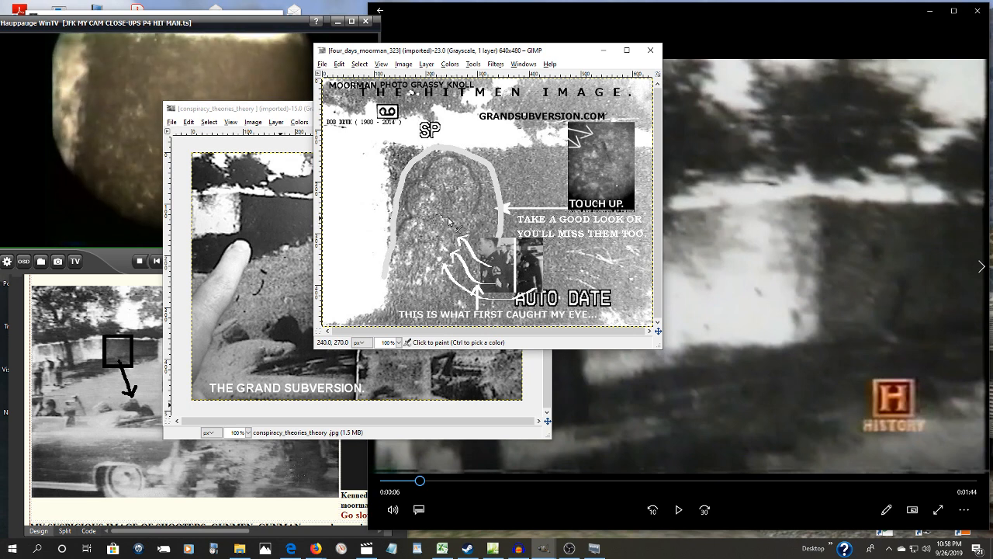
mouse_move(480, 190)
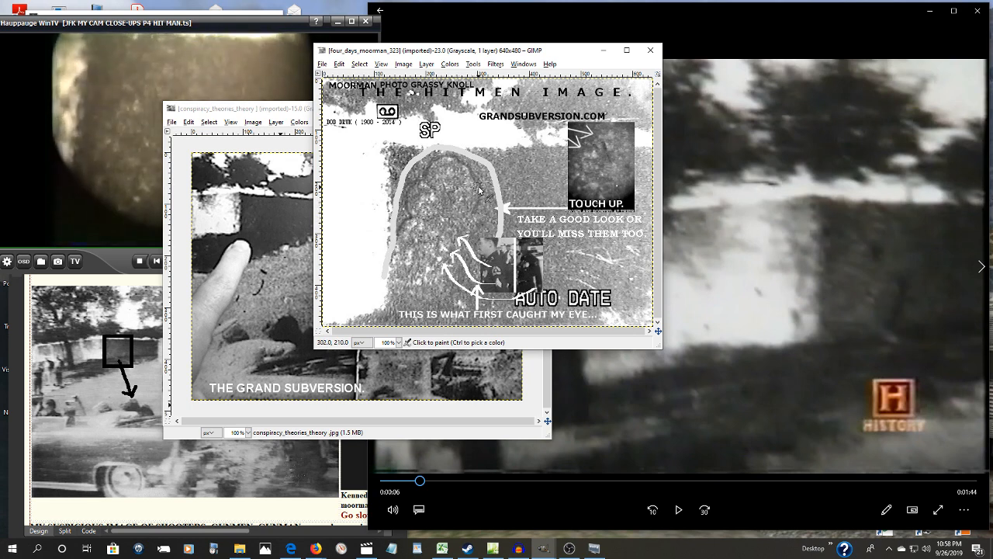
mouse_move(469, 168)
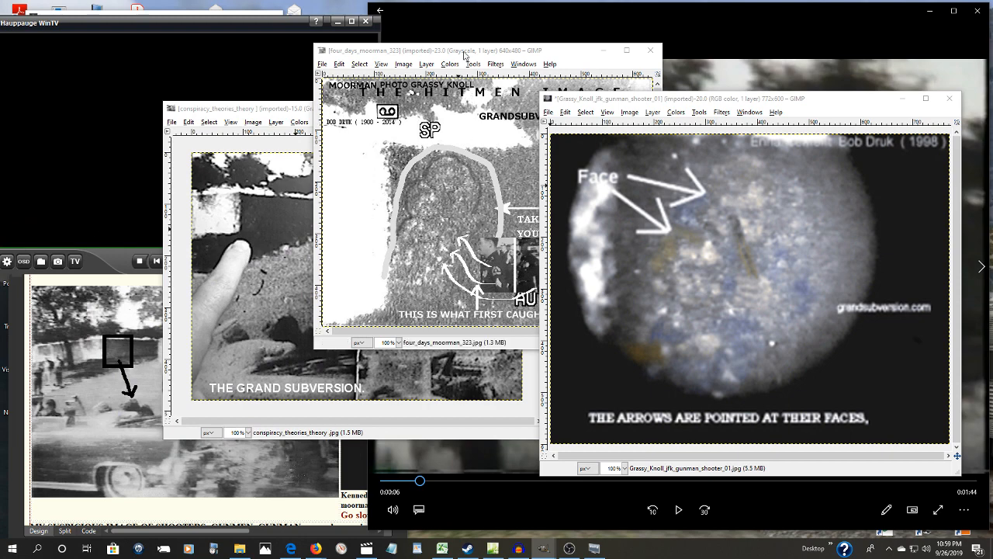
Clear the earlier images from view and bring forward the yellow-arrow composite of close-ups.
left_click(650, 50)
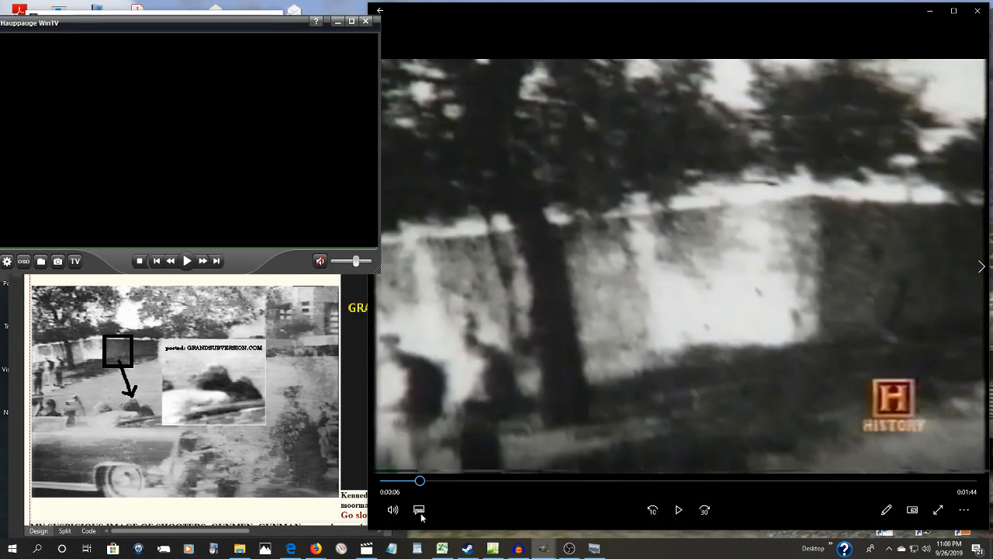
left_click(419, 509)
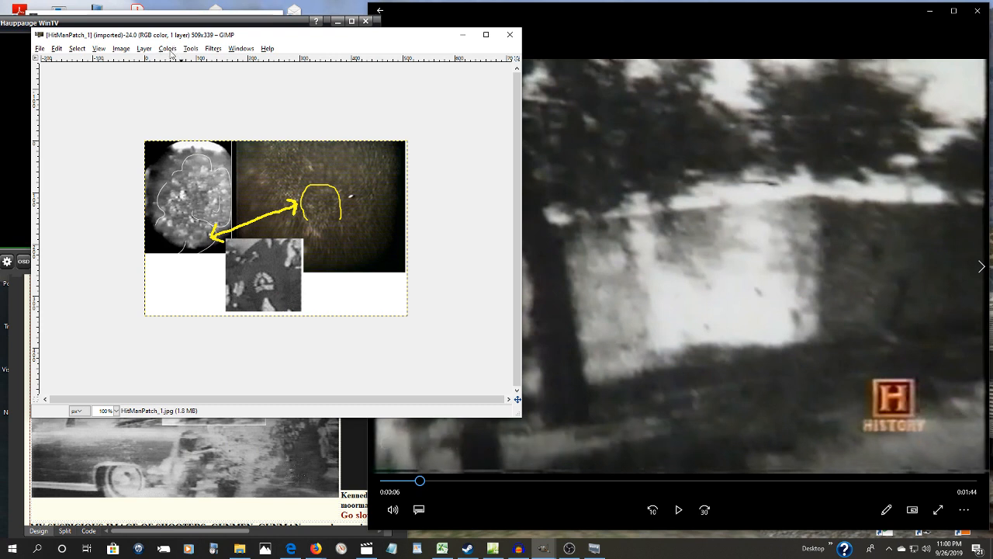
Scale the yellow-arrow composite image larger via the Image menu's resize settings.
left_click(121, 48)
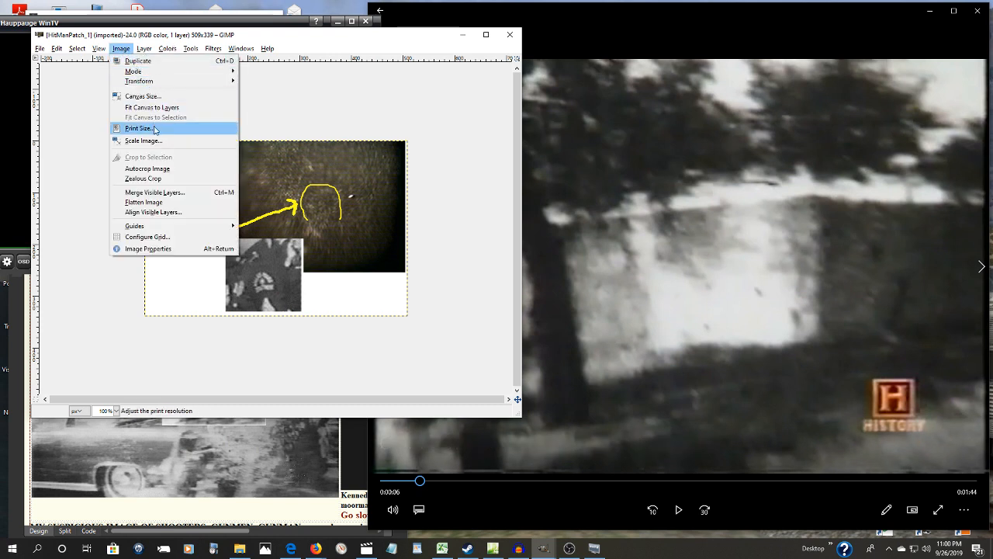
left_click(143, 140)
type("772")
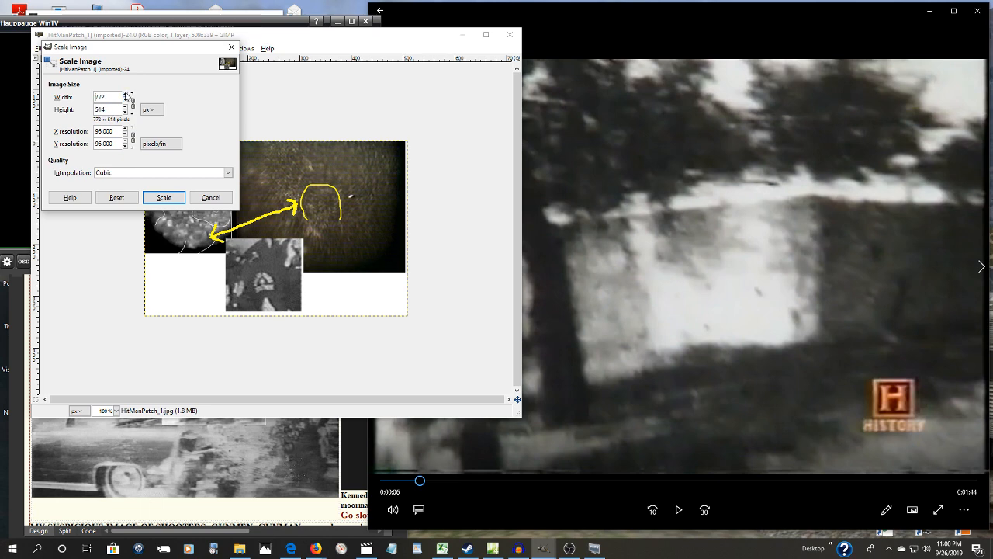
left_click(165, 198)
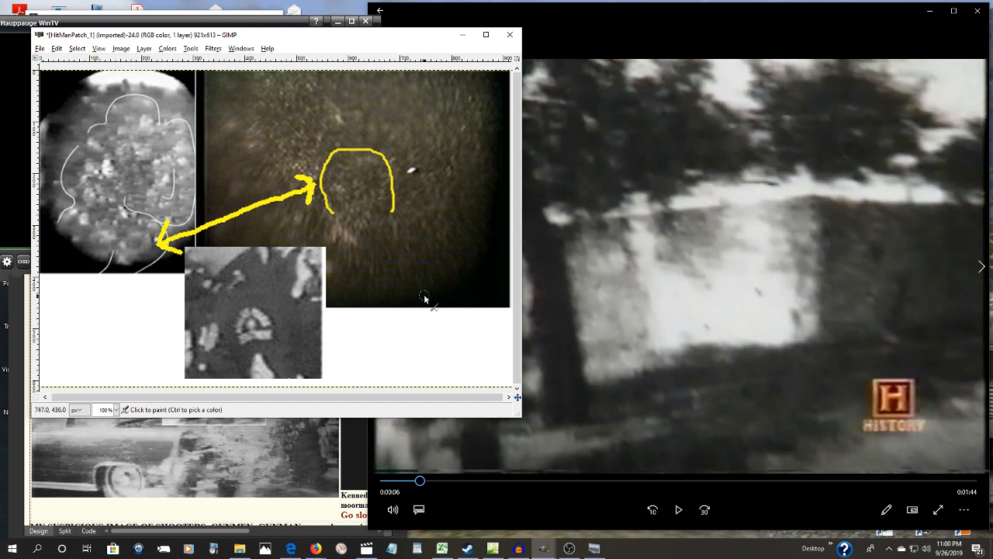
mouse_move(422, 318)
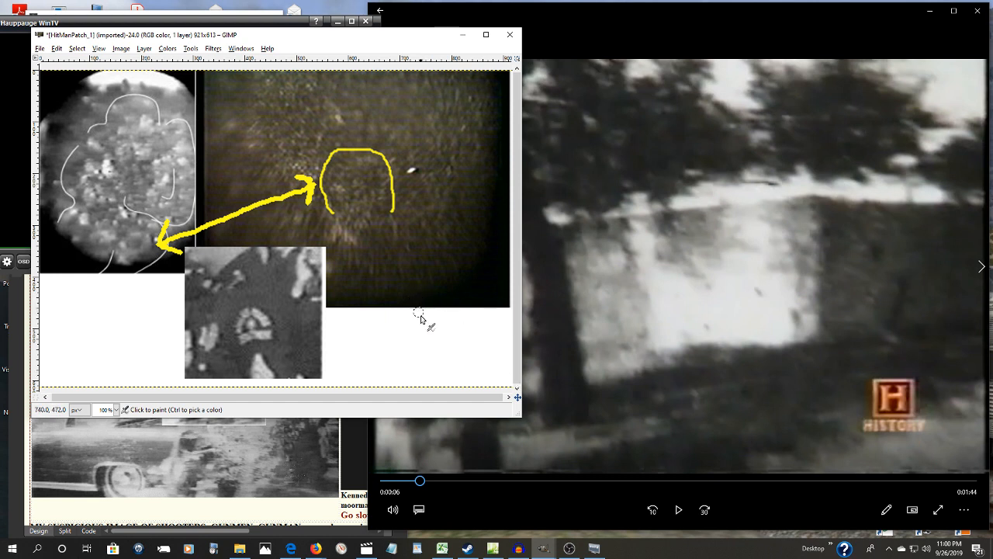
mouse_move(283, 281)
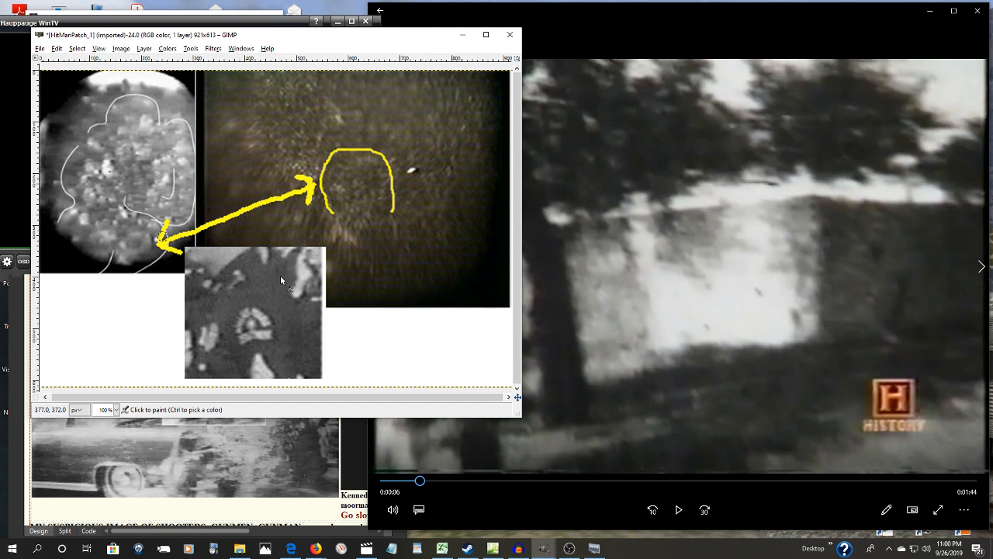
mouse_move(369, 146)
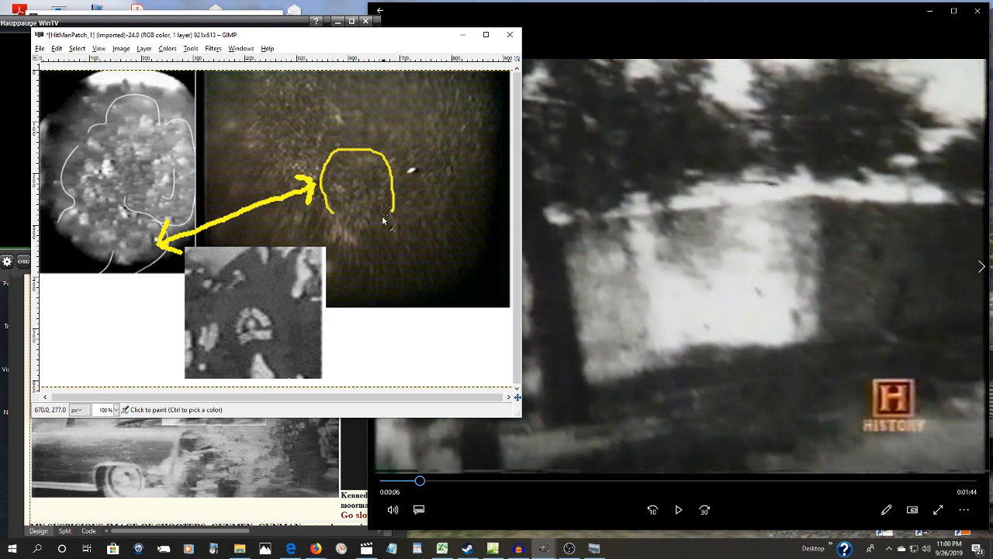
mouse_move(264, 340)
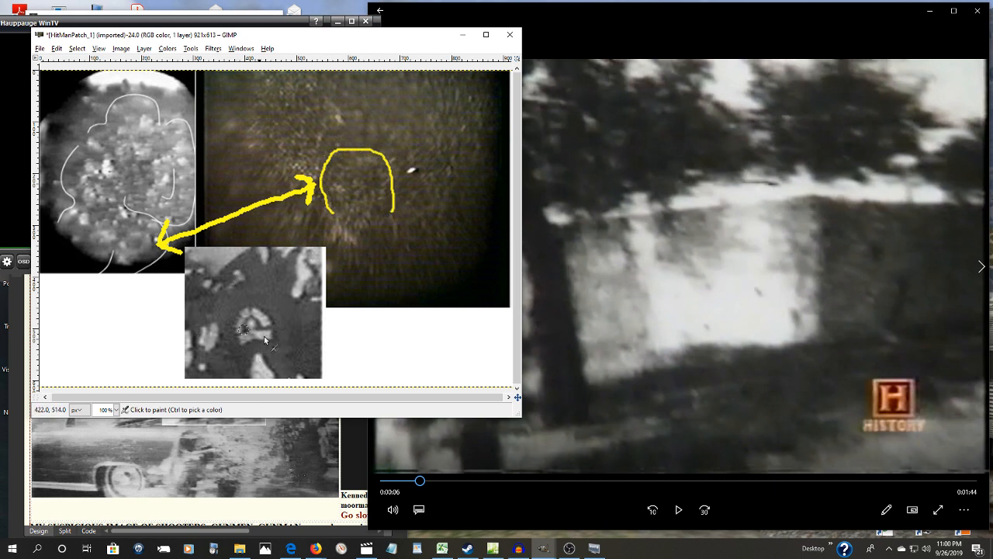
mouse_move(276, 310)
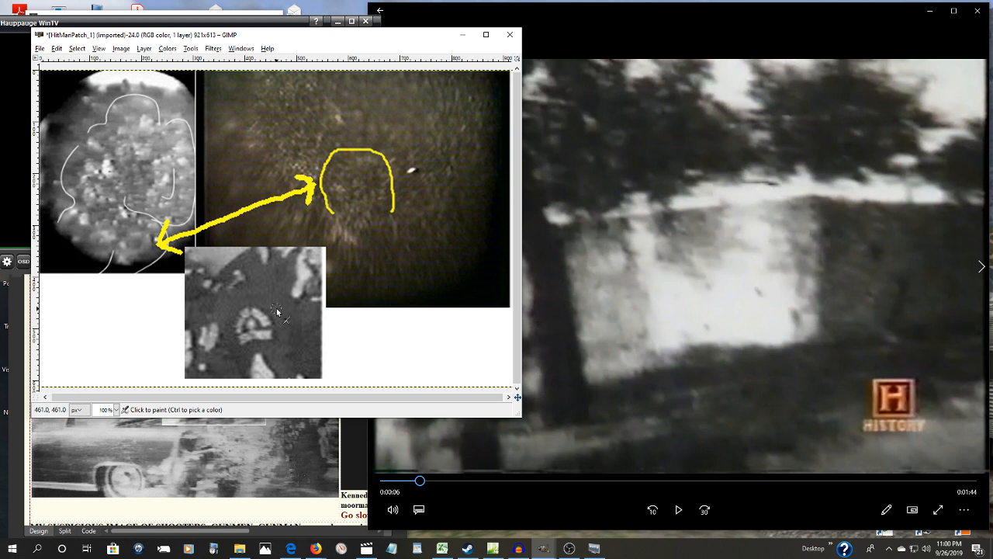
mouse_move(319, 309)
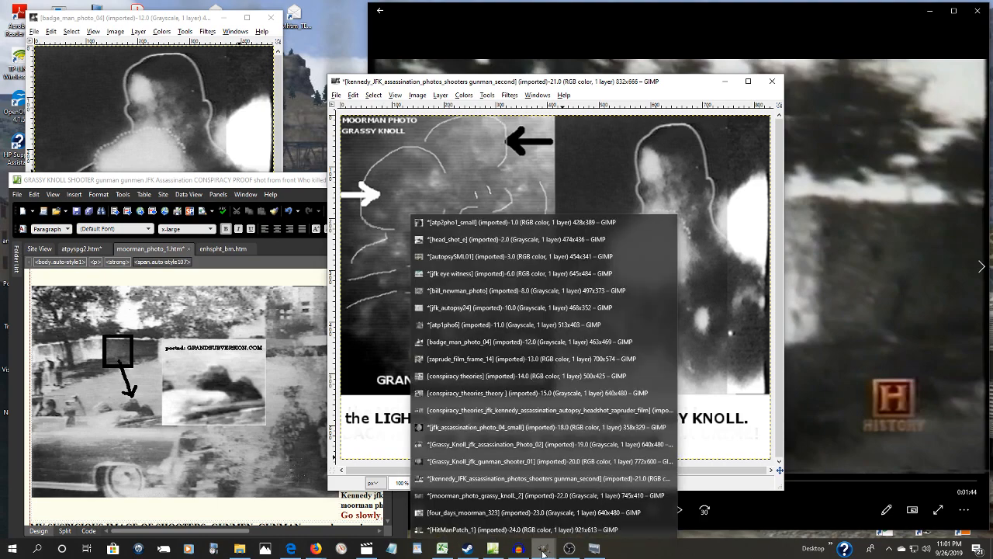
left_click(512, 324)
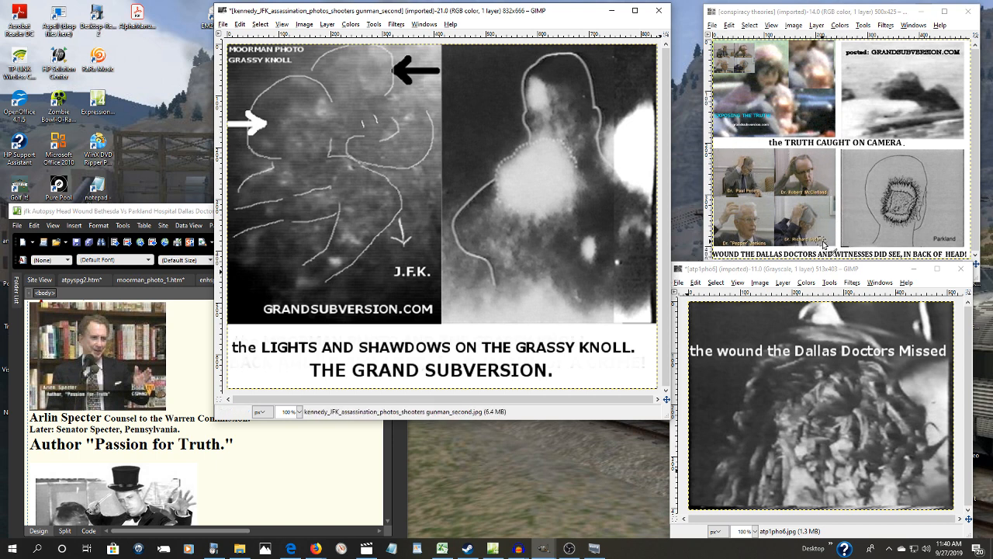
mouse_move(743, 148)
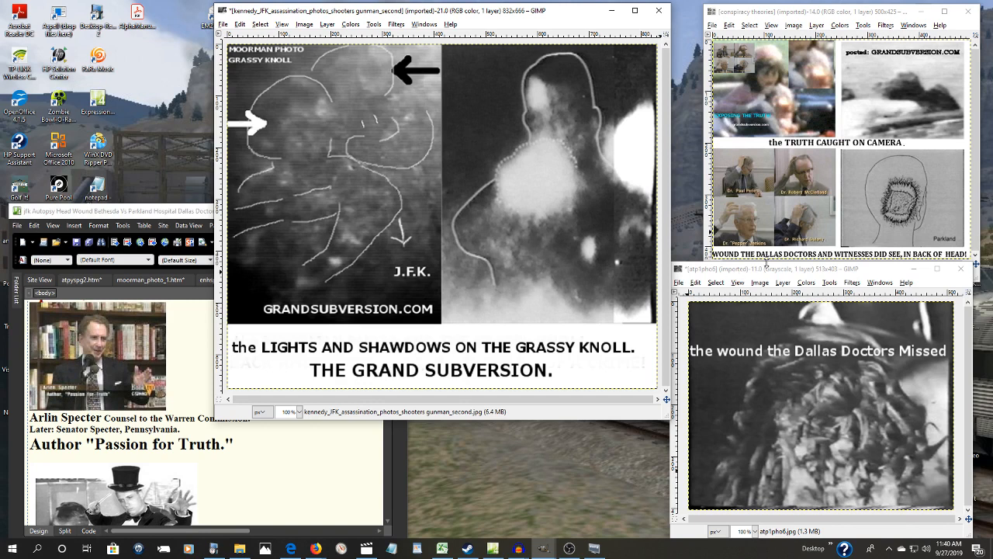
mouse_move(900, 158)
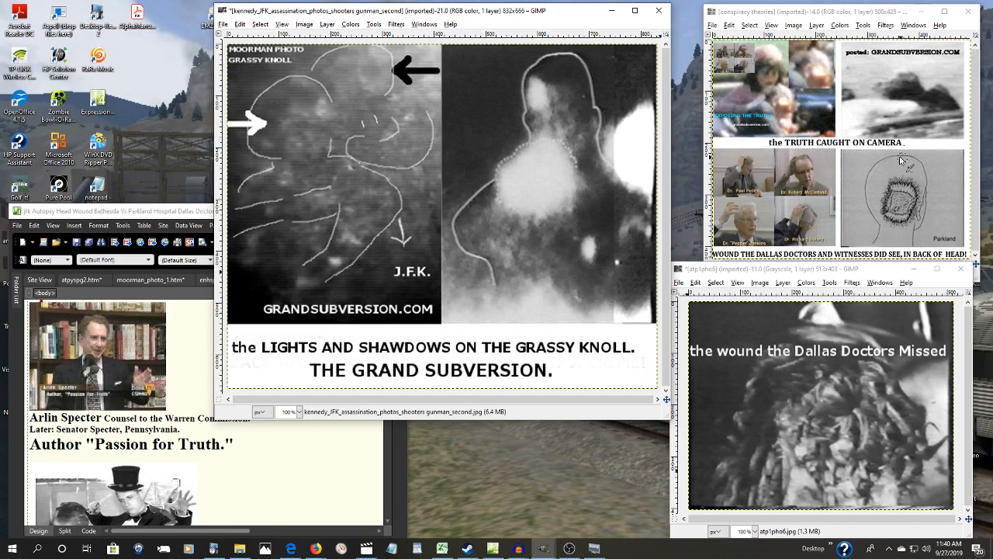
mouse_move(916, 392)
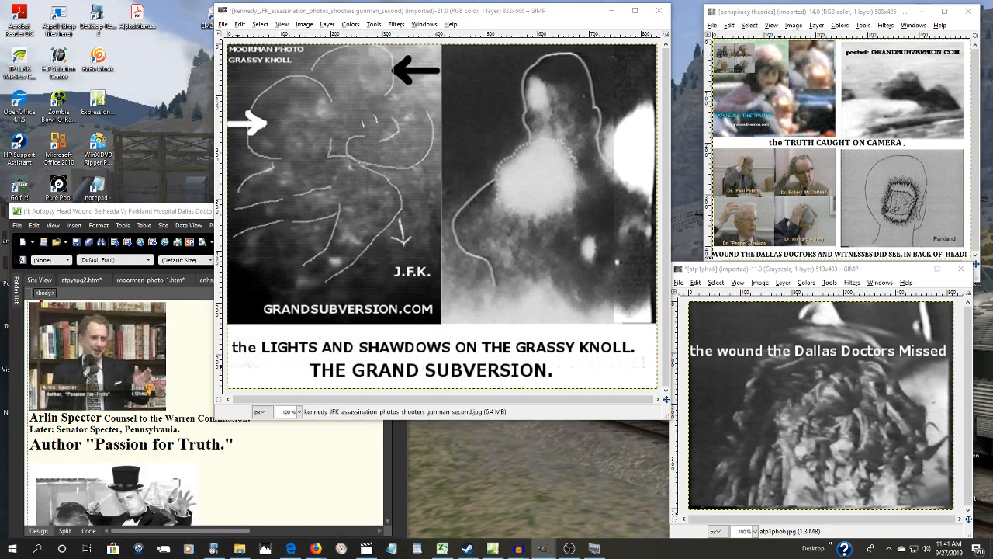
mouse_move(84, 339)
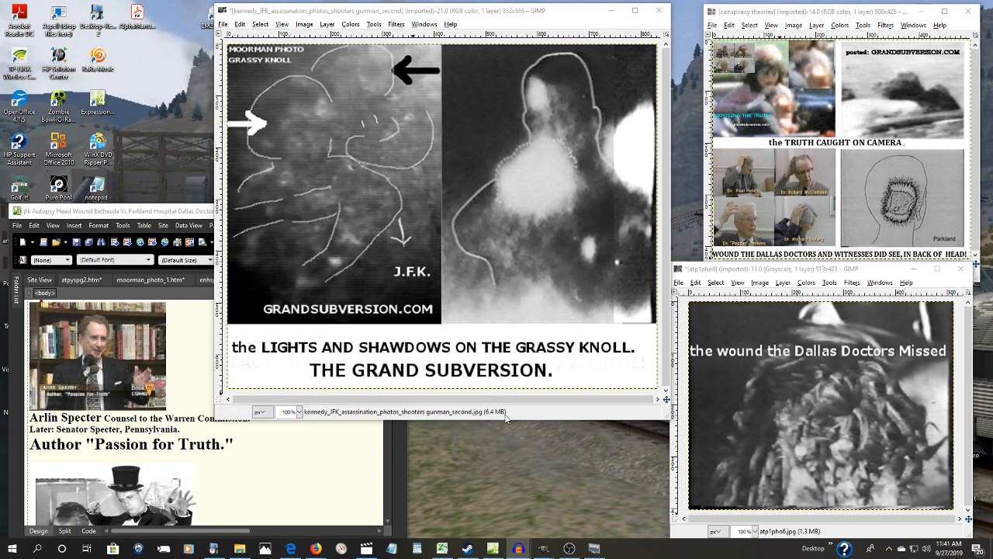
mouse_move(481, 428)
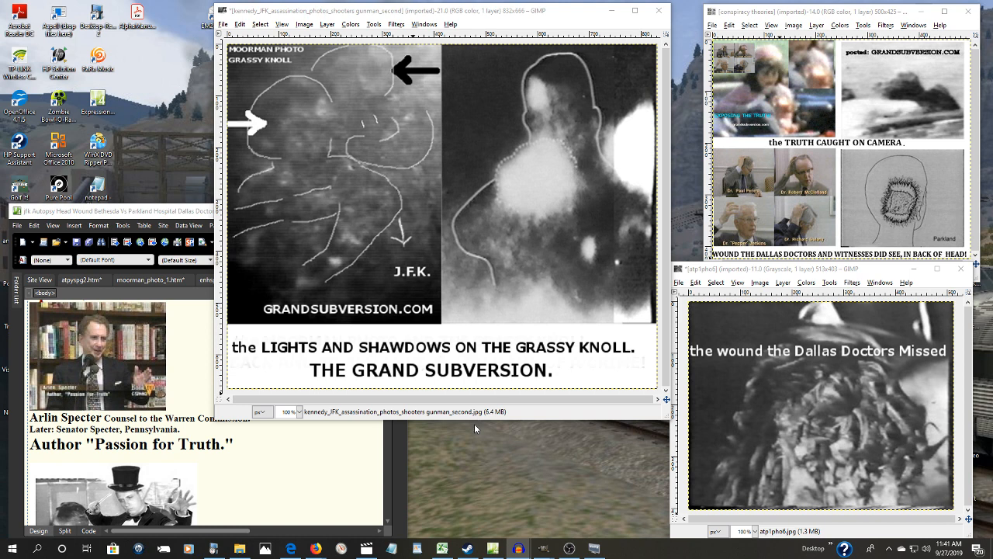
mouse_move(475, 425)
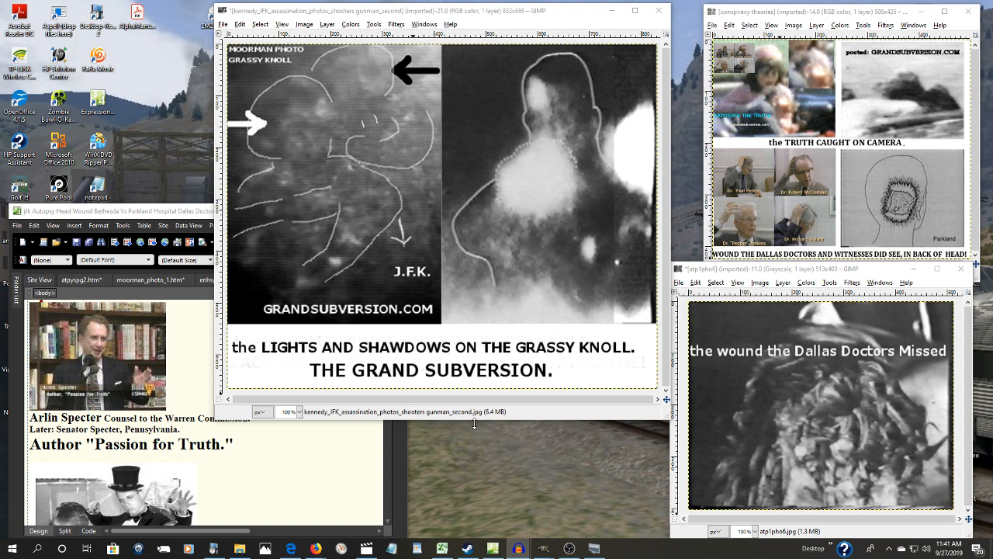
mouse_move(385, 444)
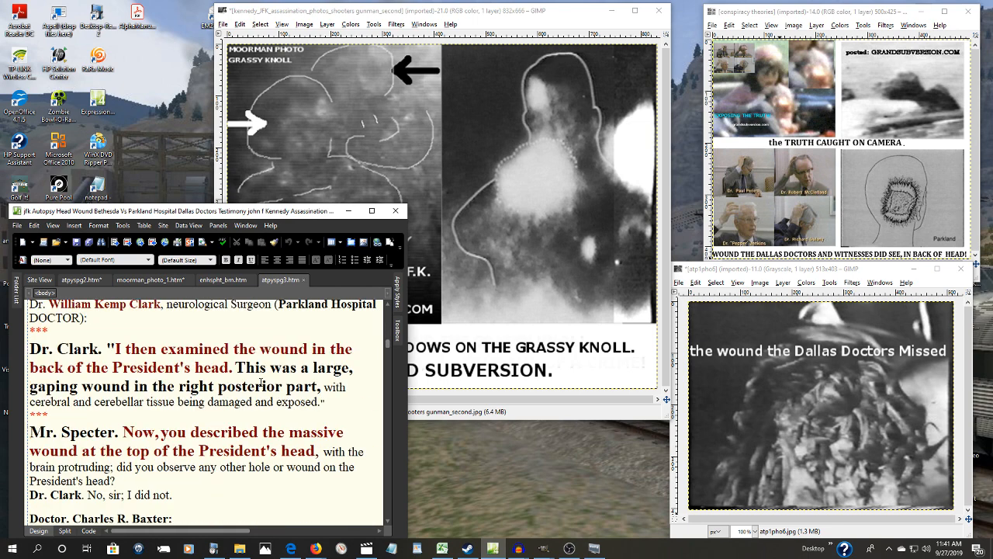
scroll("down", 3)
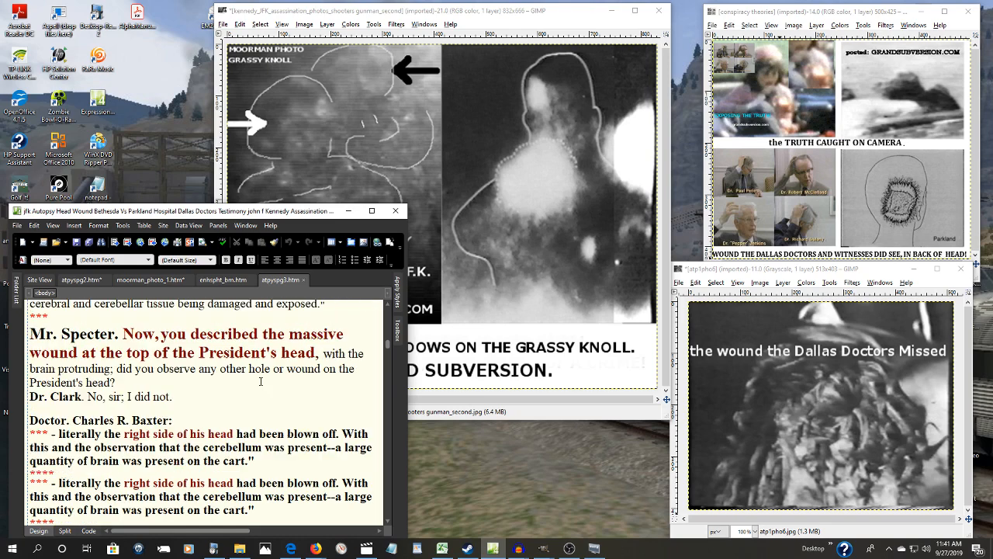
scroll("down", 3)
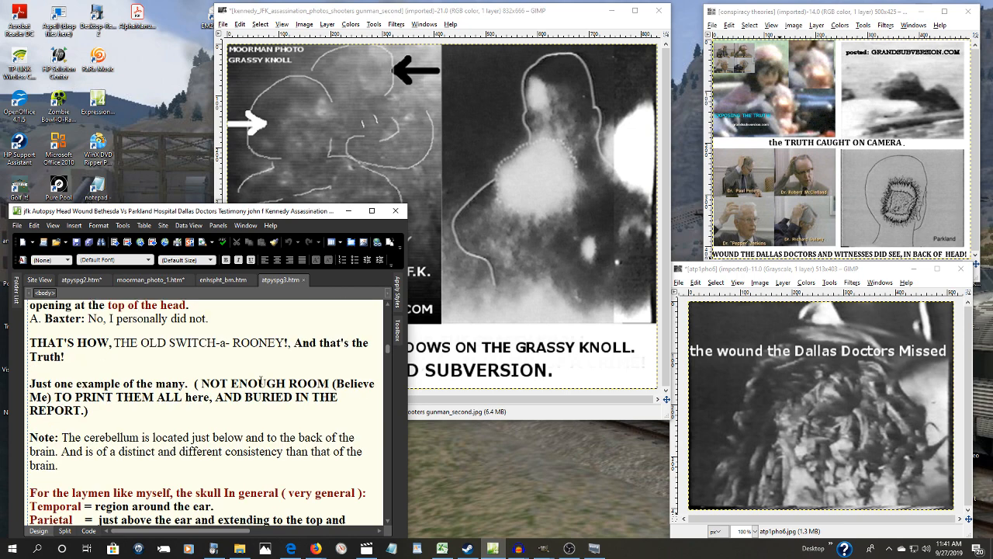
scroll("down", 3)
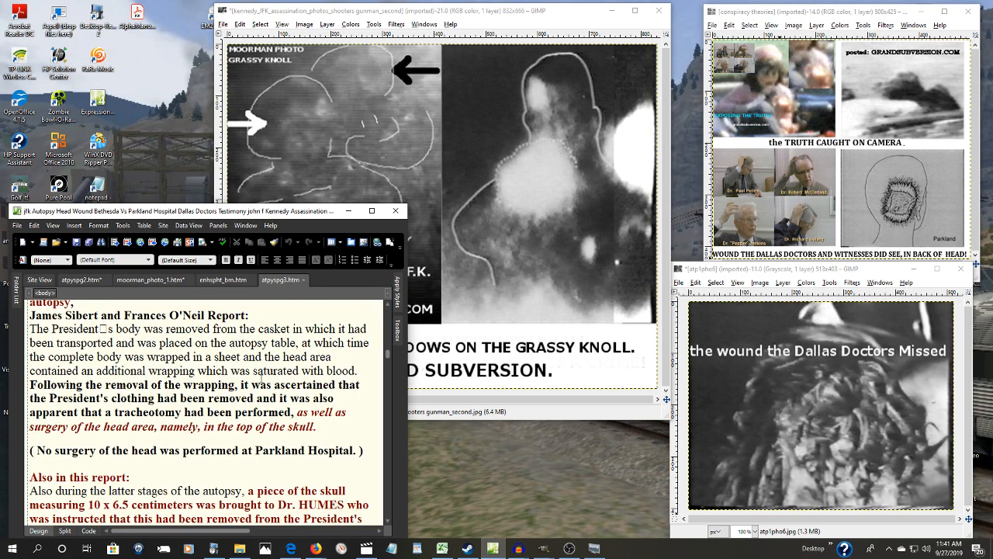
scroll("down", 3)
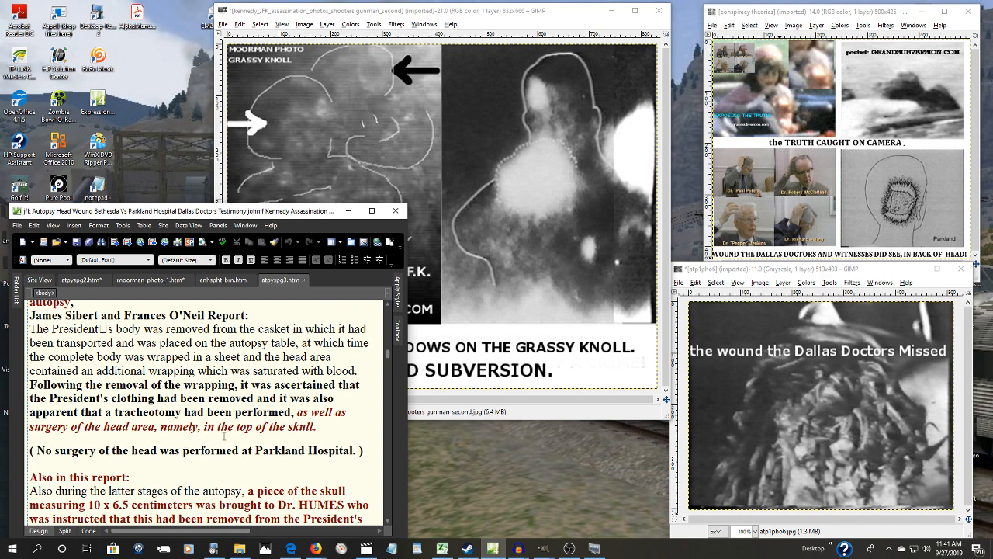
scroll("down", 3)
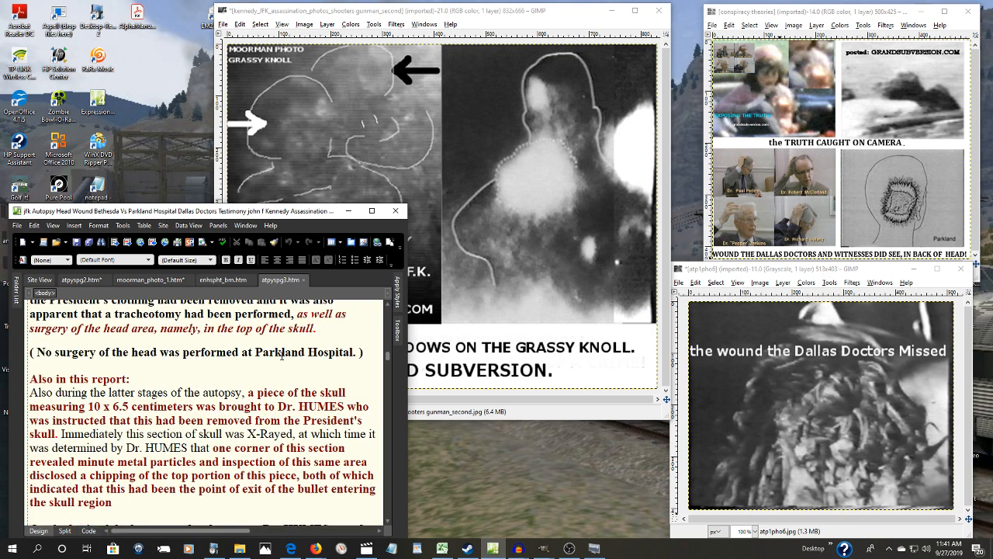
scroll("down", 3)
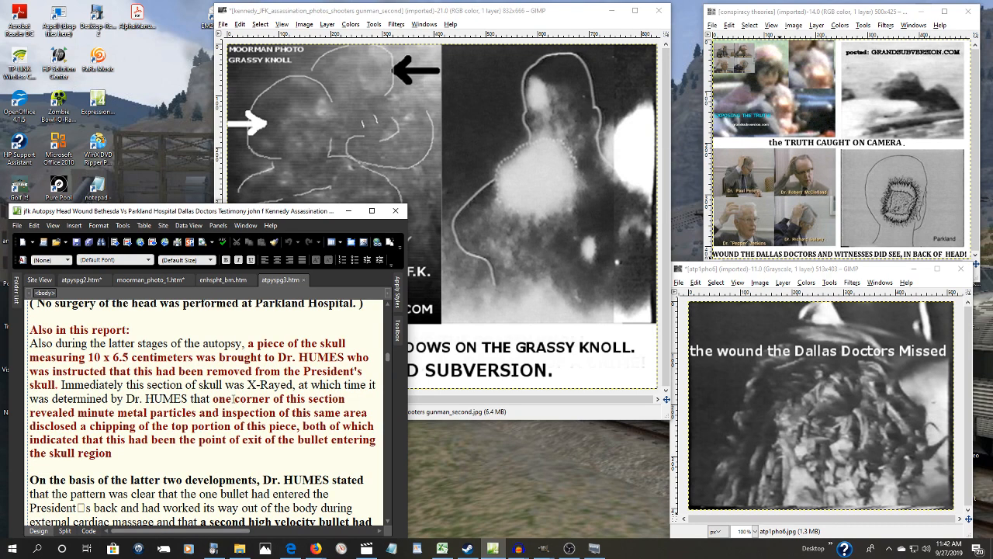
scroll("down", 3)
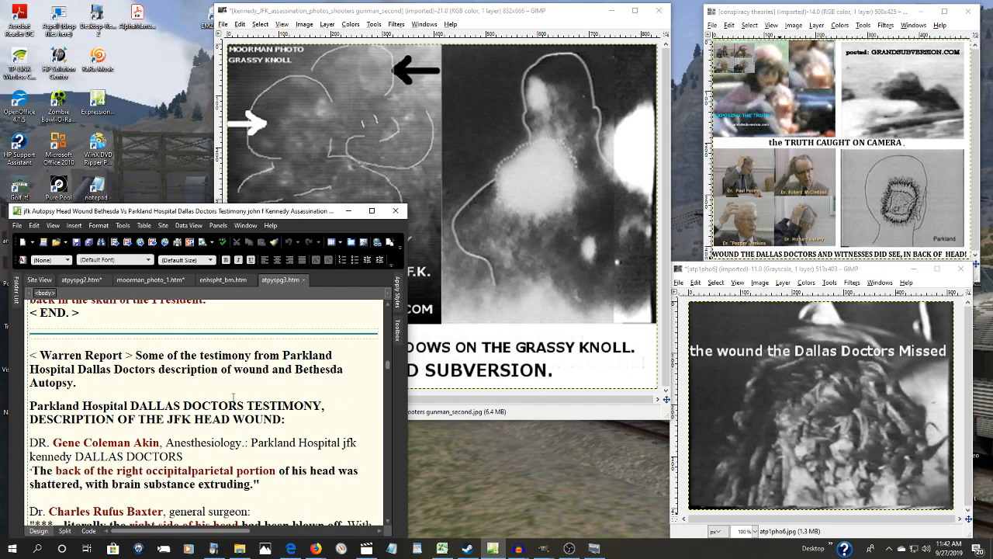
scroll("down", 3)
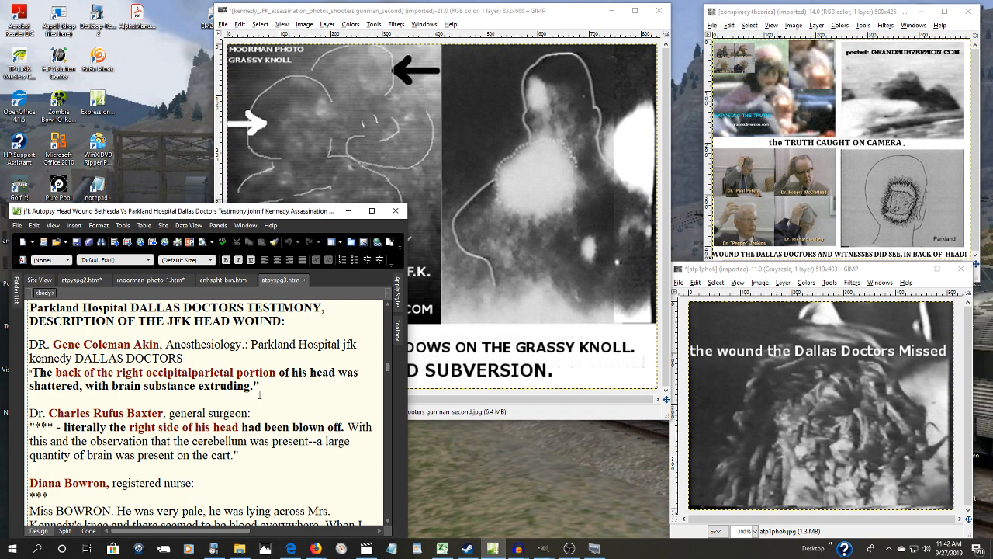
scroll("down", 3)
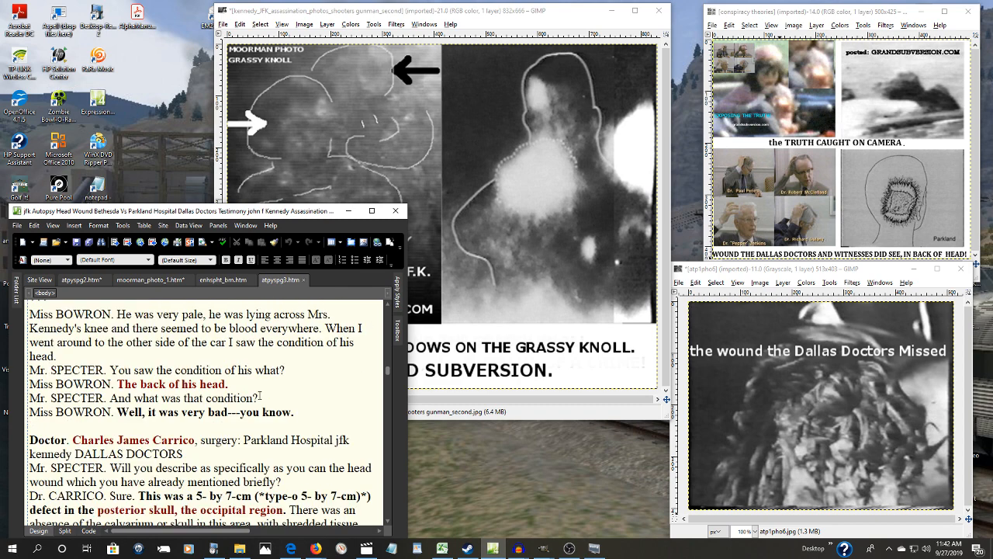
scroll("down", 3)
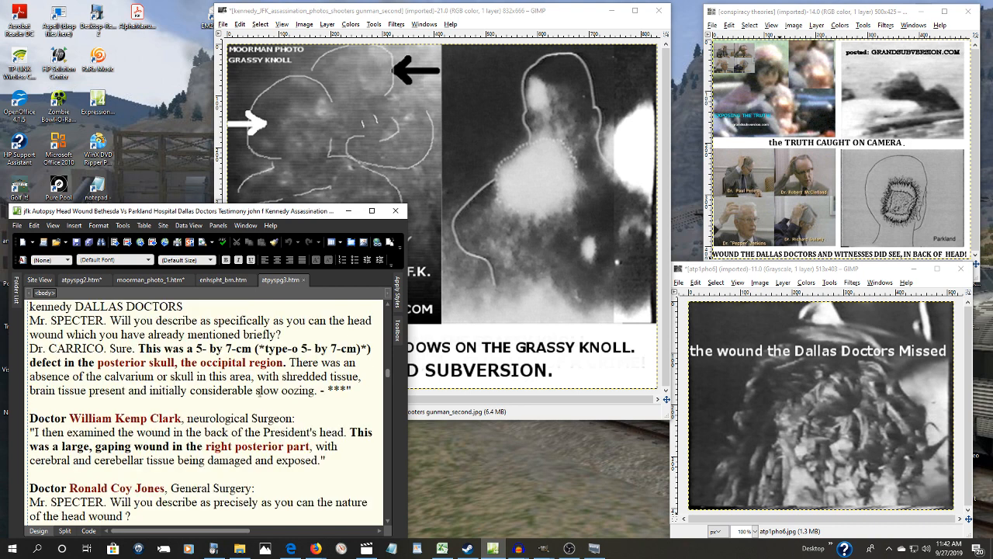
scroll("down", 3)
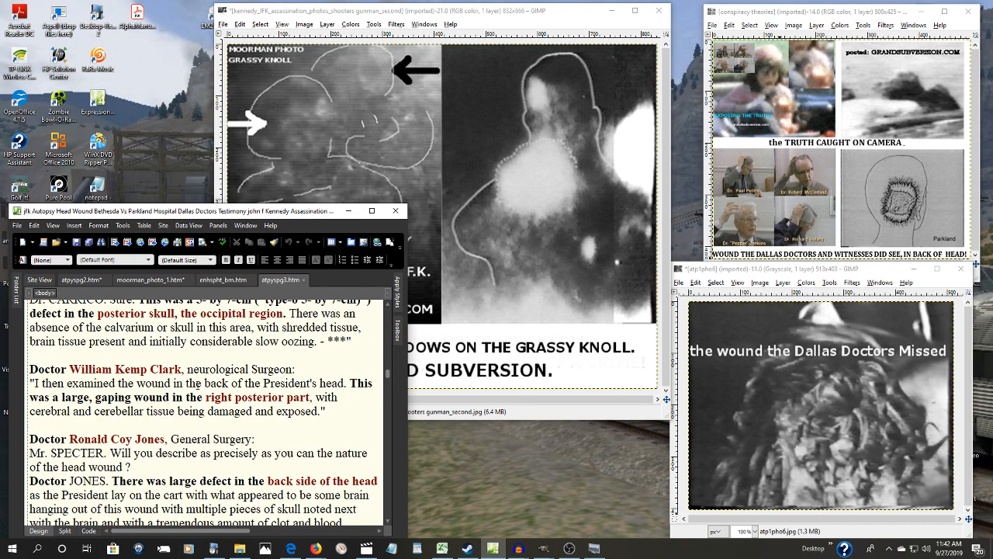
scroll("down", 3)
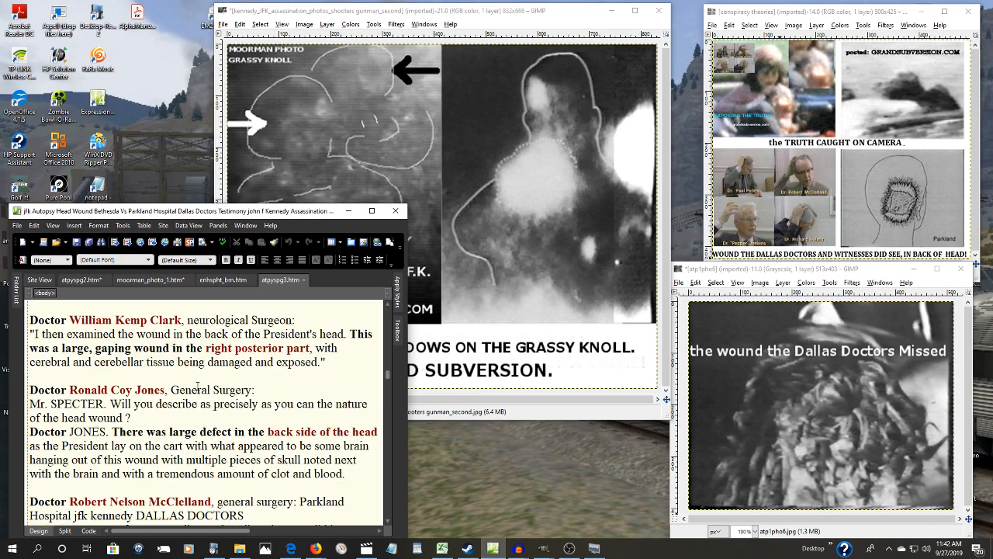
scroll("down", 3)
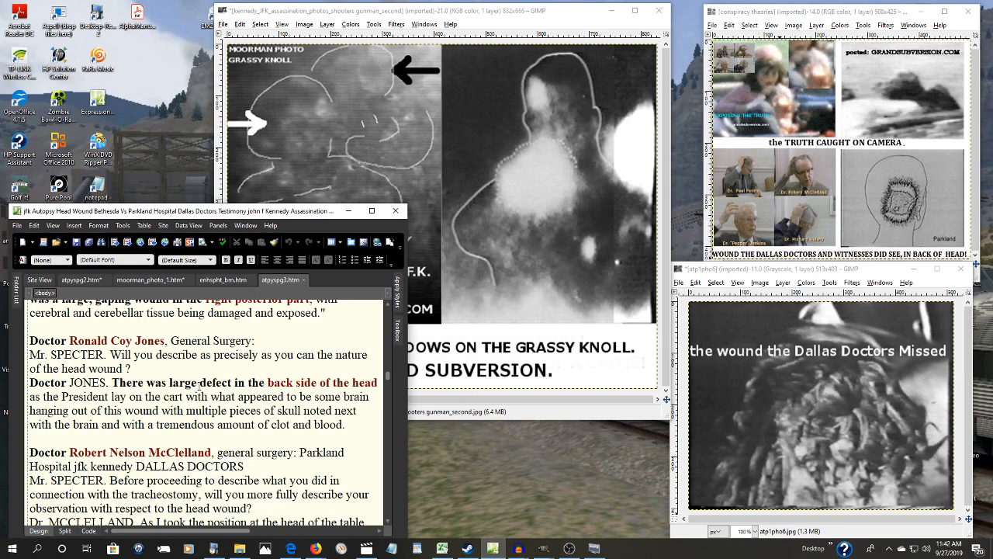
scroll("down", 3)
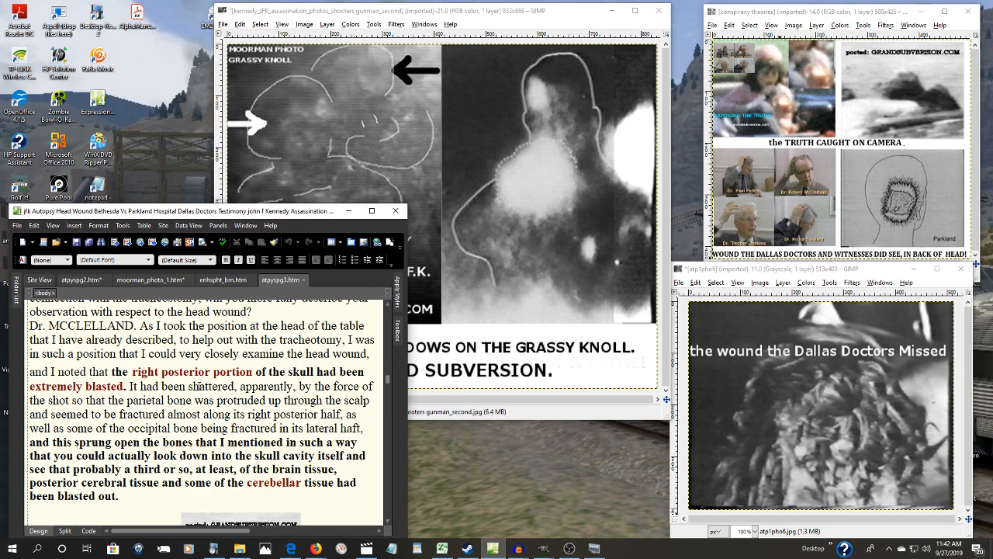
scroll("down", 3)
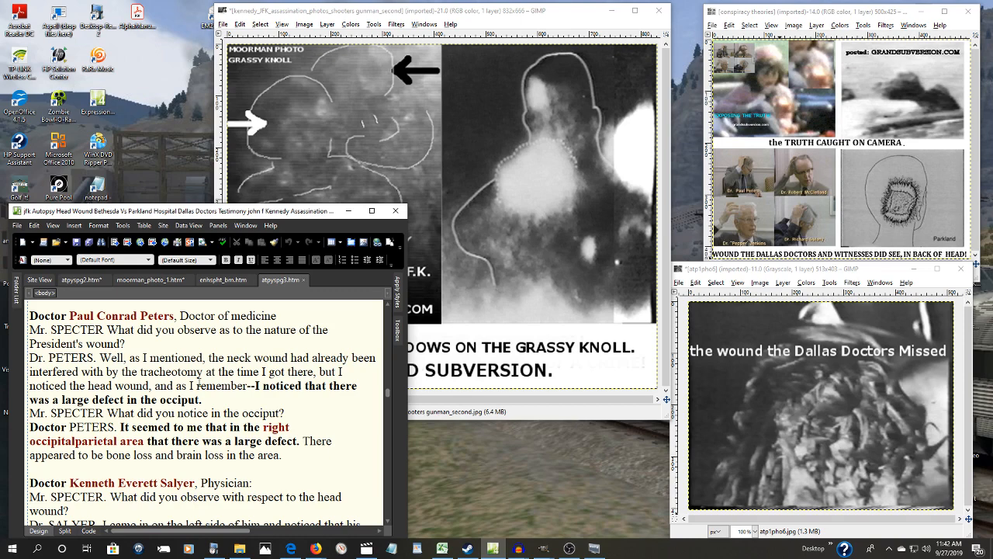
scroll("down", 3)
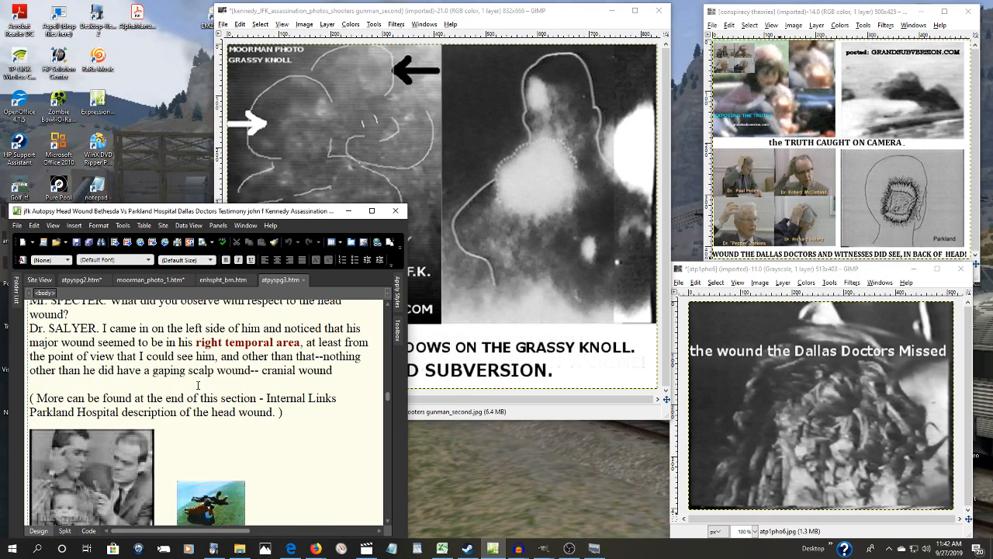
scroll("down", 3)
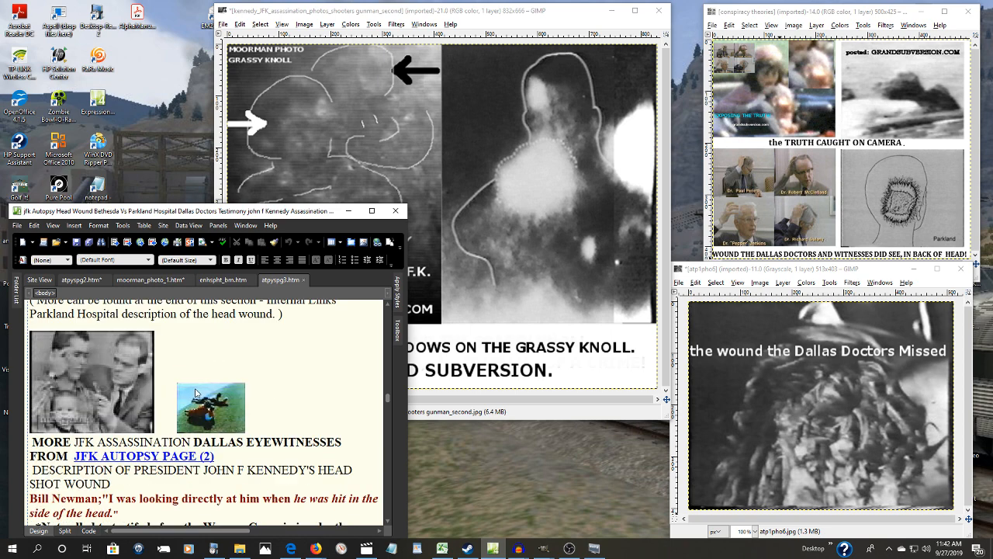
scroll("down", 3)
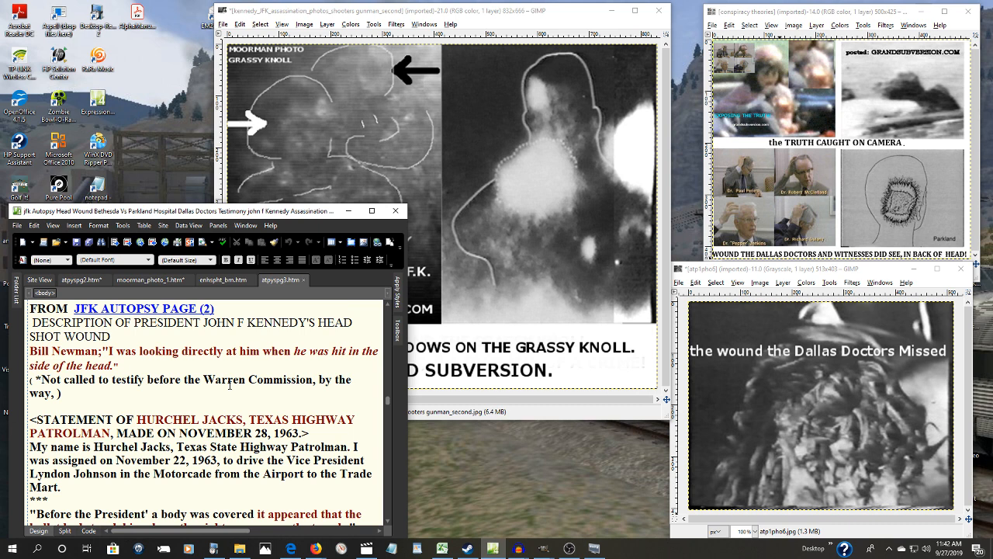
scroll("down", 3)
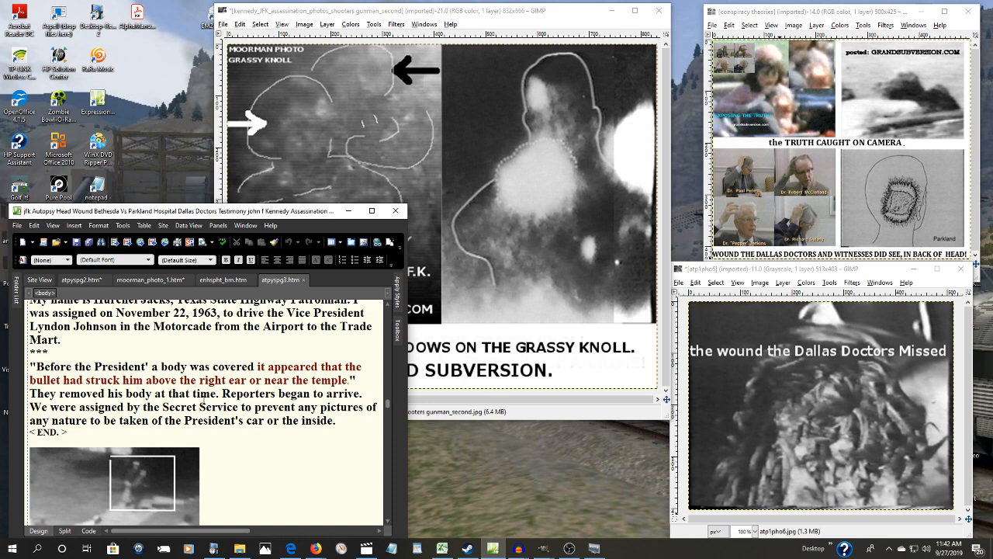
scroll("down", 3)
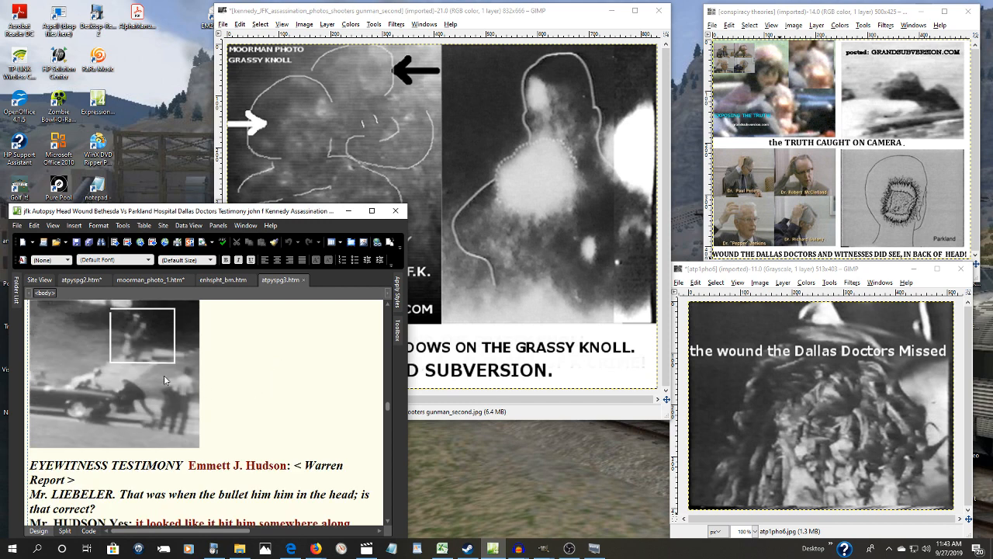
mouse_move(270, 357)
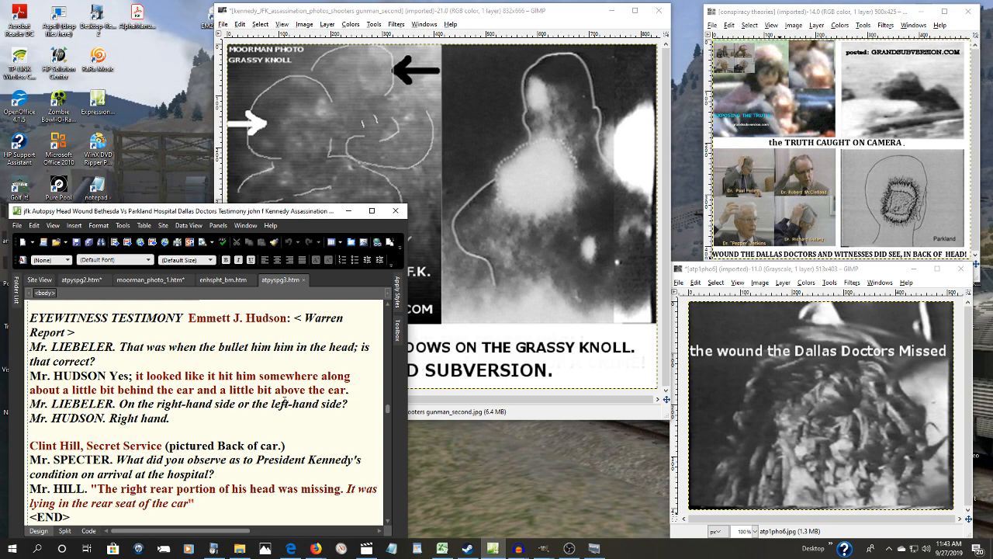
scroll("down", 3)
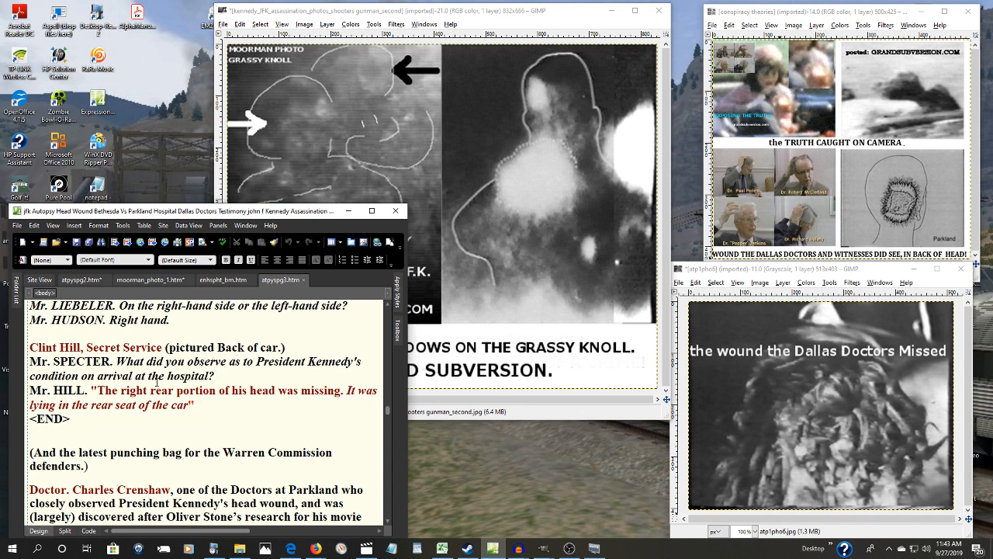
mouse_move(233, 411)
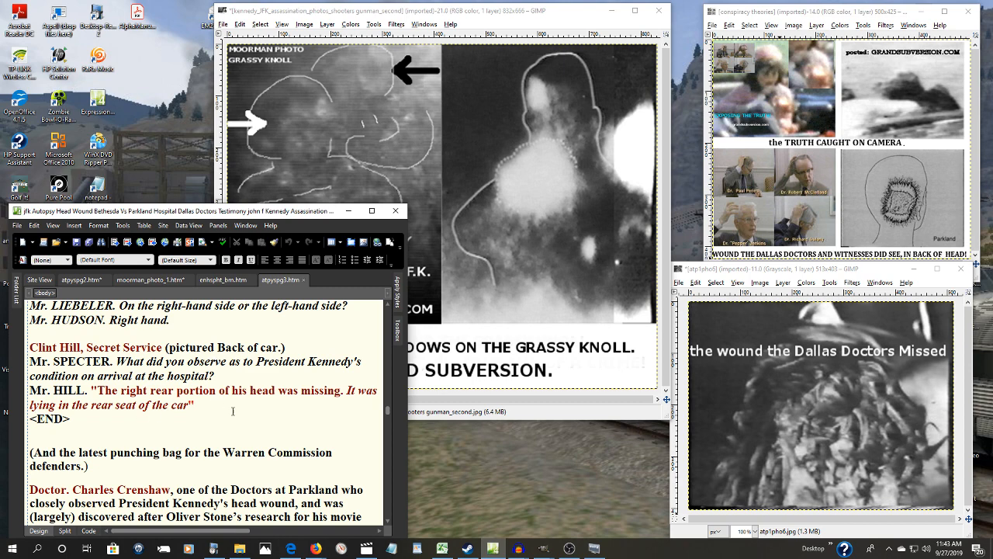
mouse_move(351, 401)
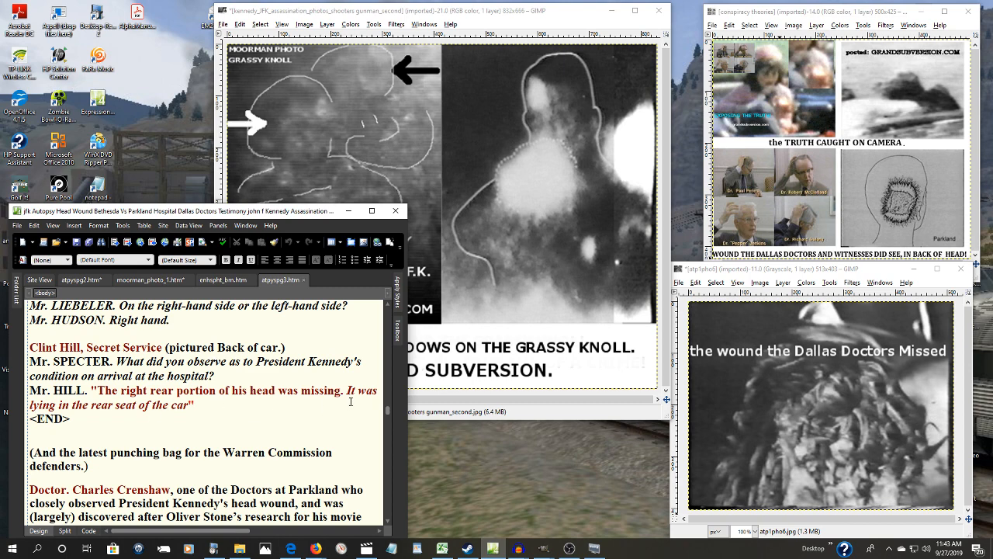
scroll("down", 3)
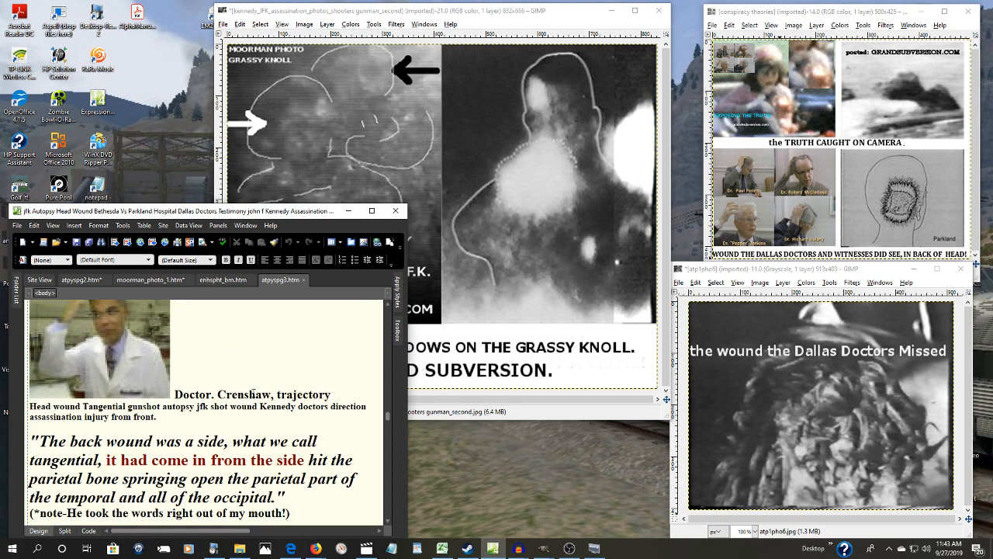
scroll("down", 3)
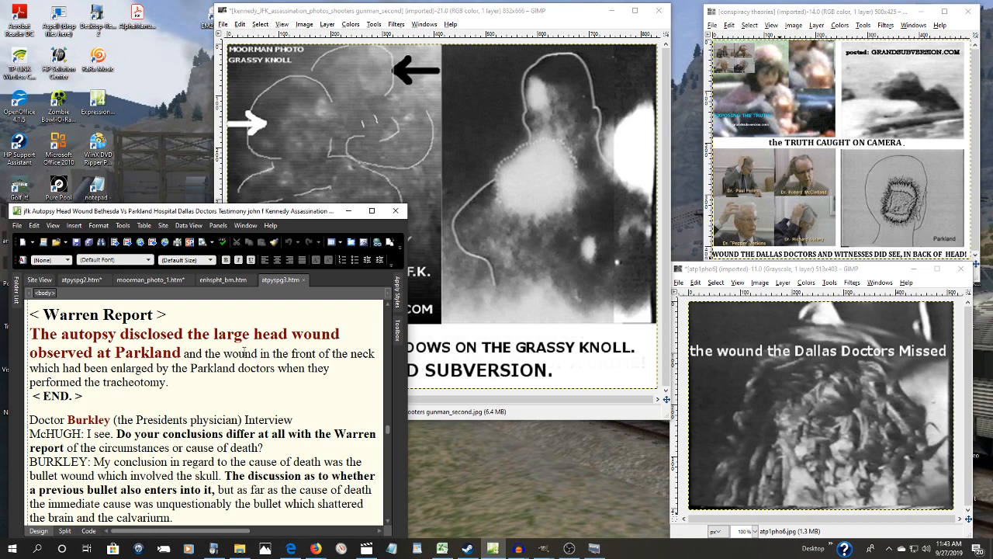
scroll("down", 3)
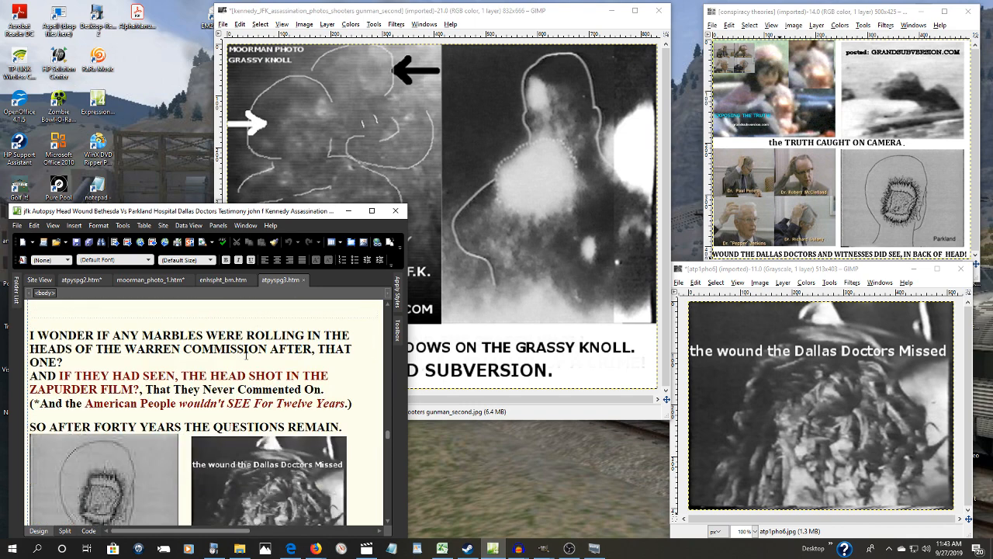
scroll("down", 3)
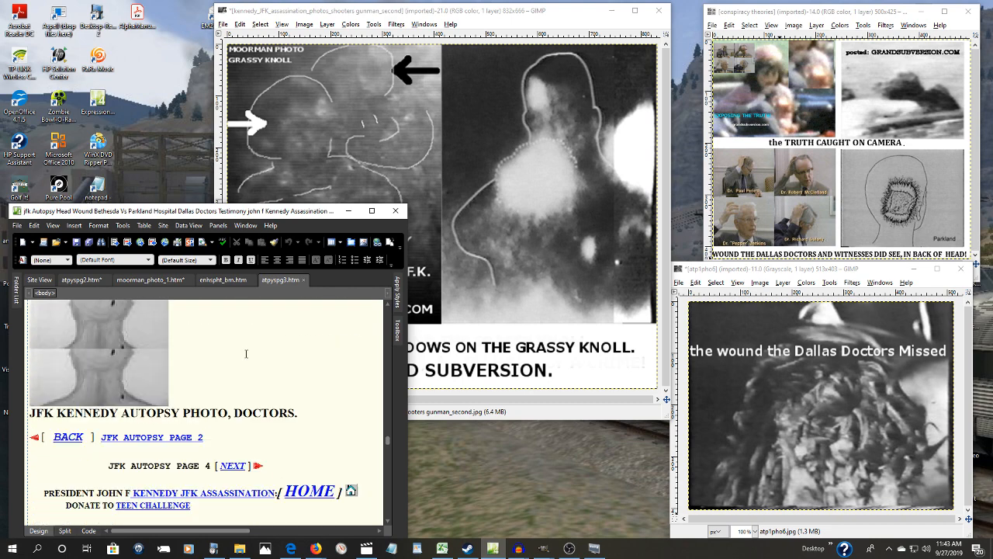
scroll("down", 3)
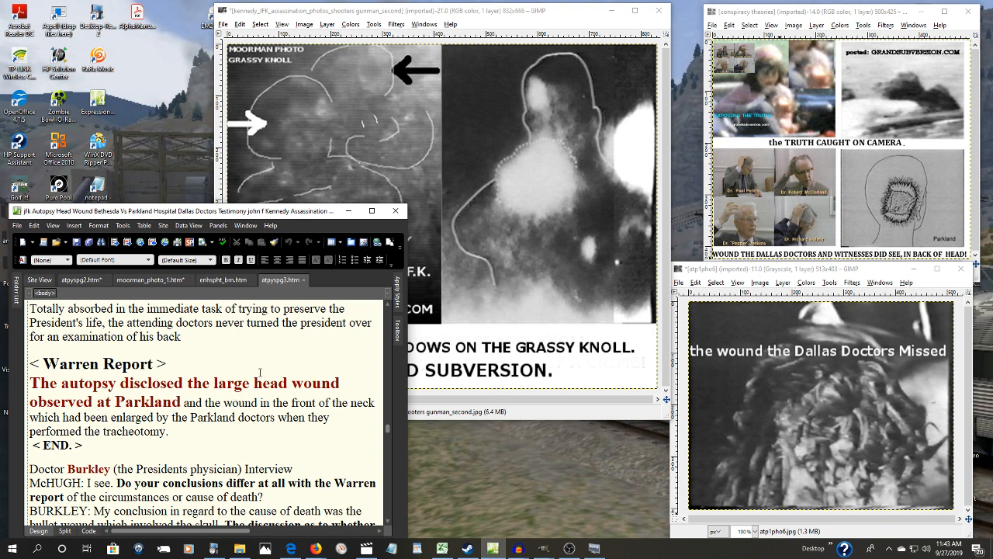
mouse_move(360, 294)
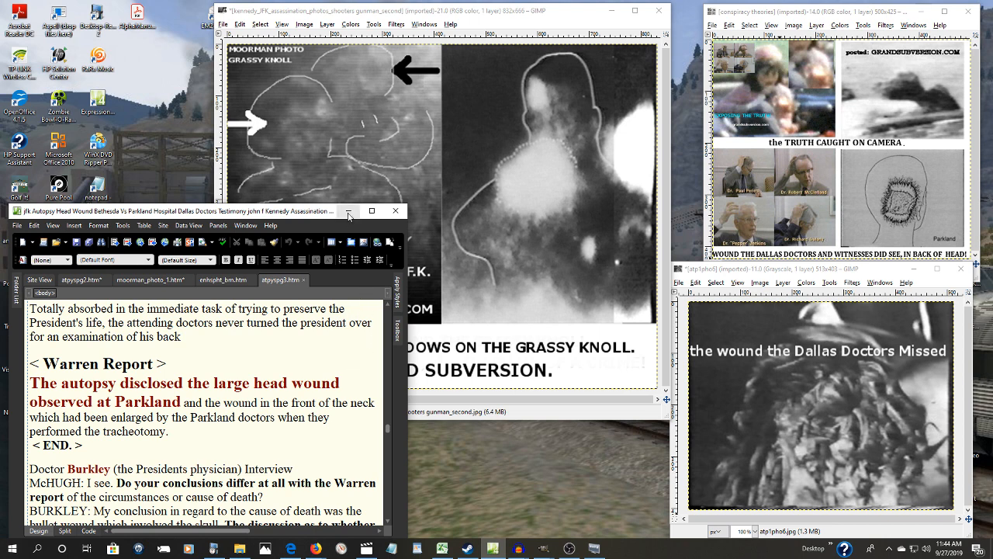
mouse_move(348, 211)
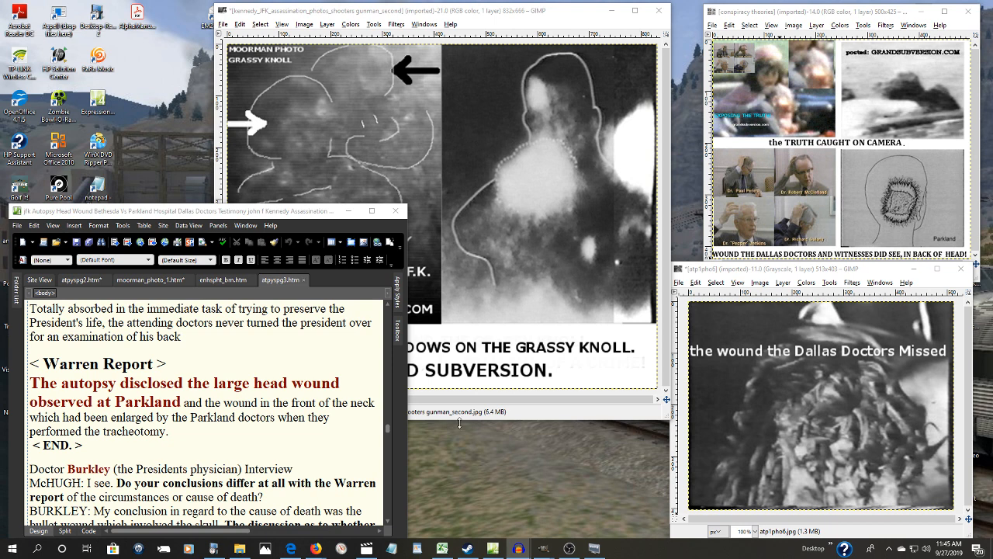
mouse_move(469, 441)
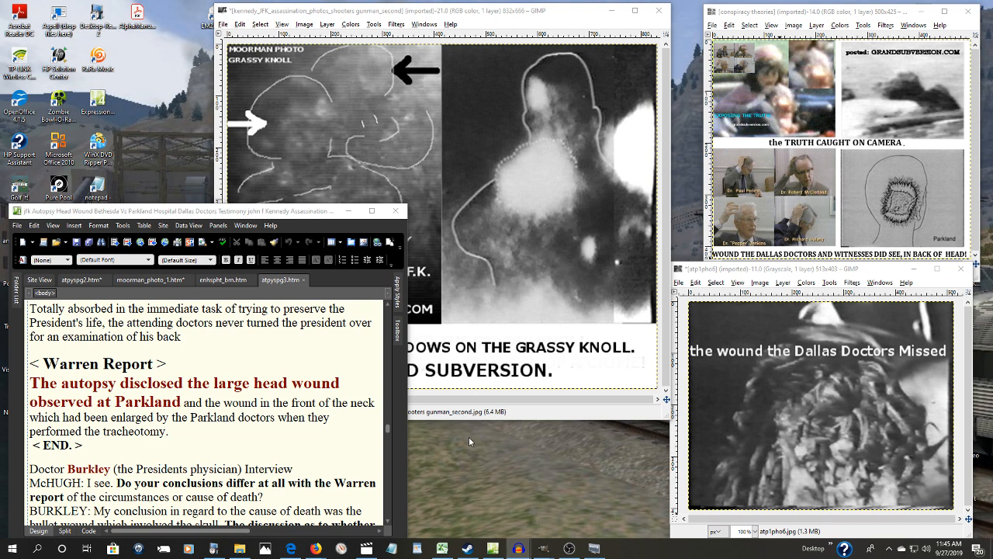